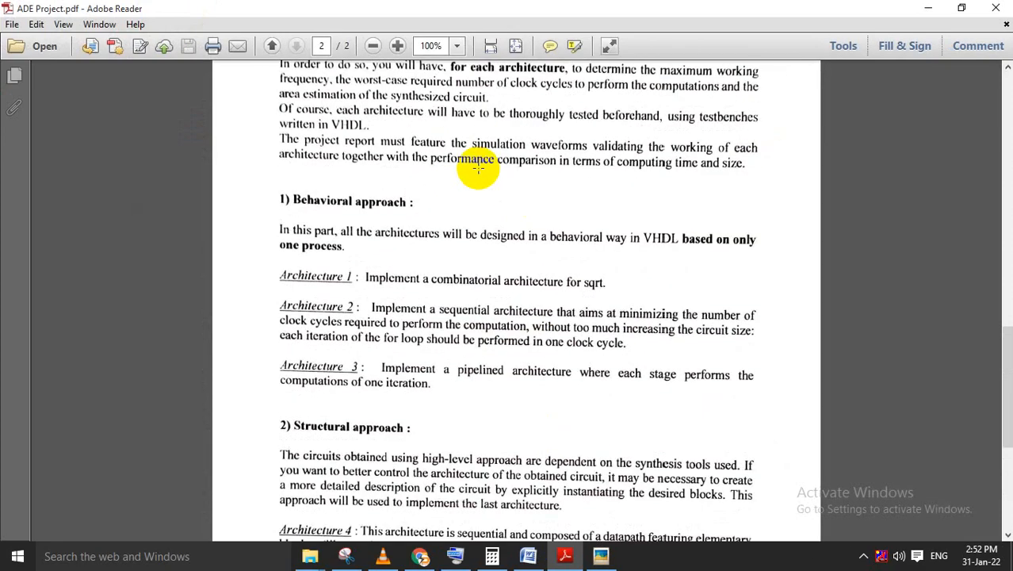
- Browse Final Files in File Explorer and open the Perfect New 2 folder
click(272, 45)
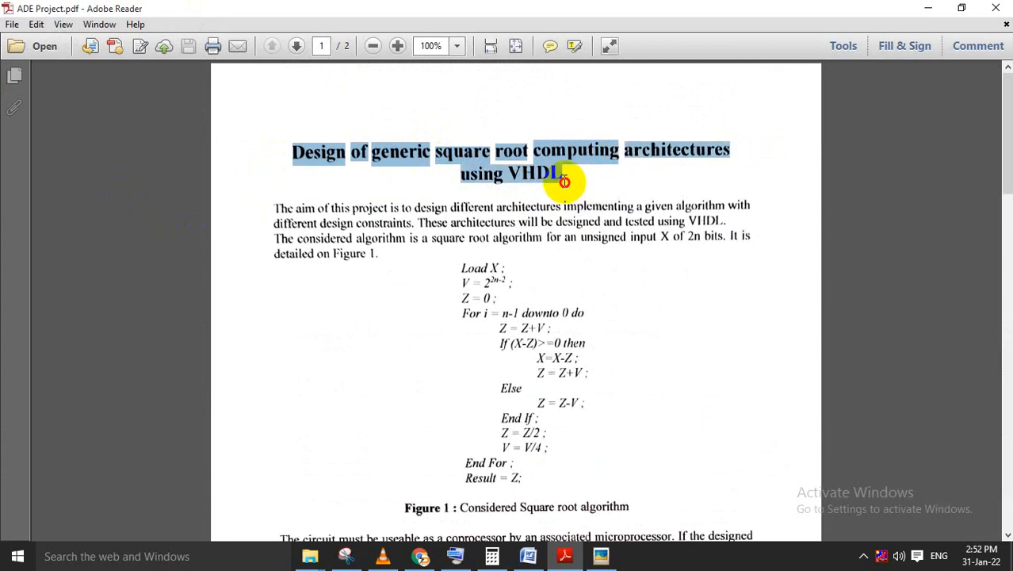
scroll(down, 3)
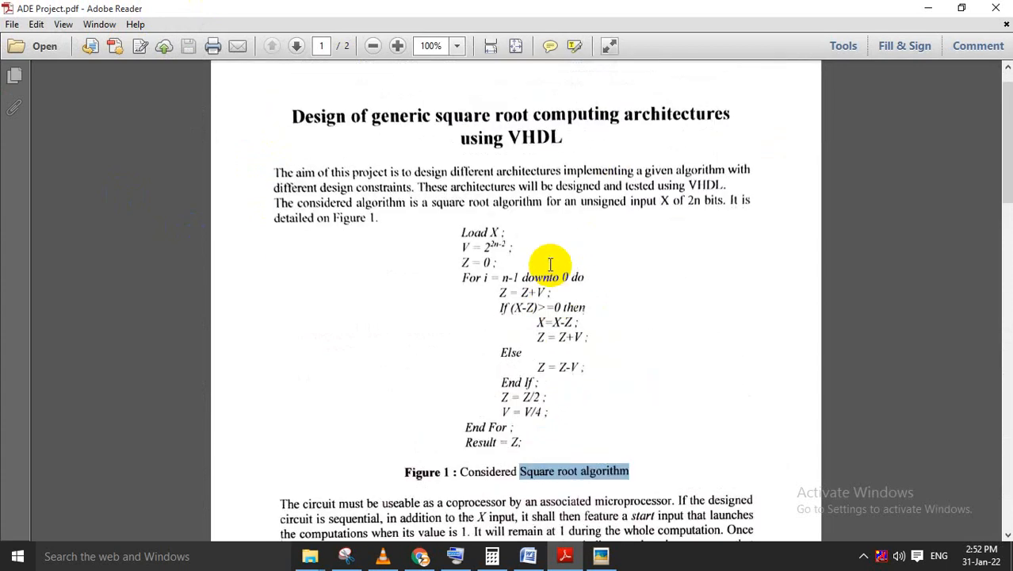
scroll(down, 3)
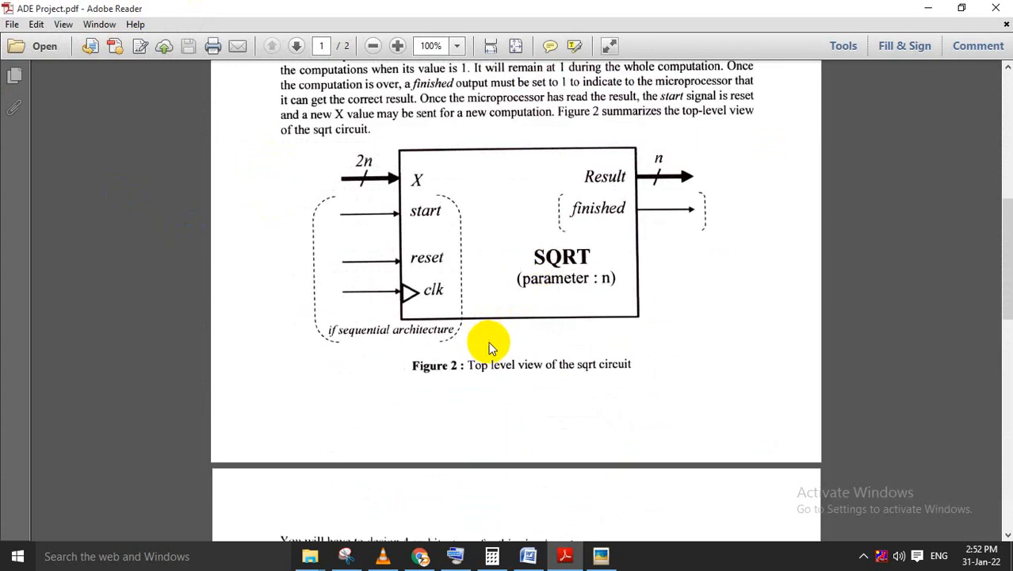
scroll(down, 3)
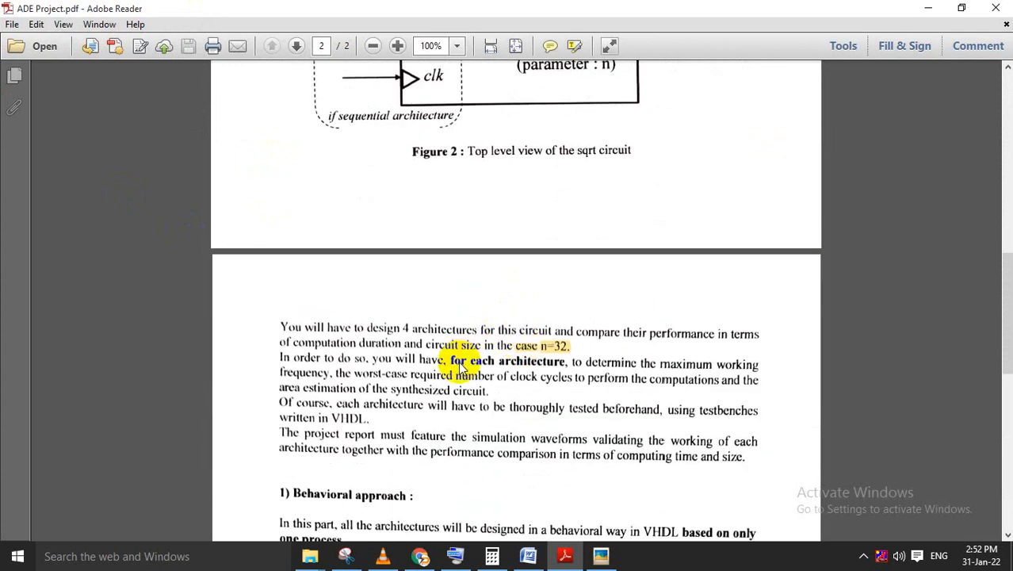
scroll(down, 3)
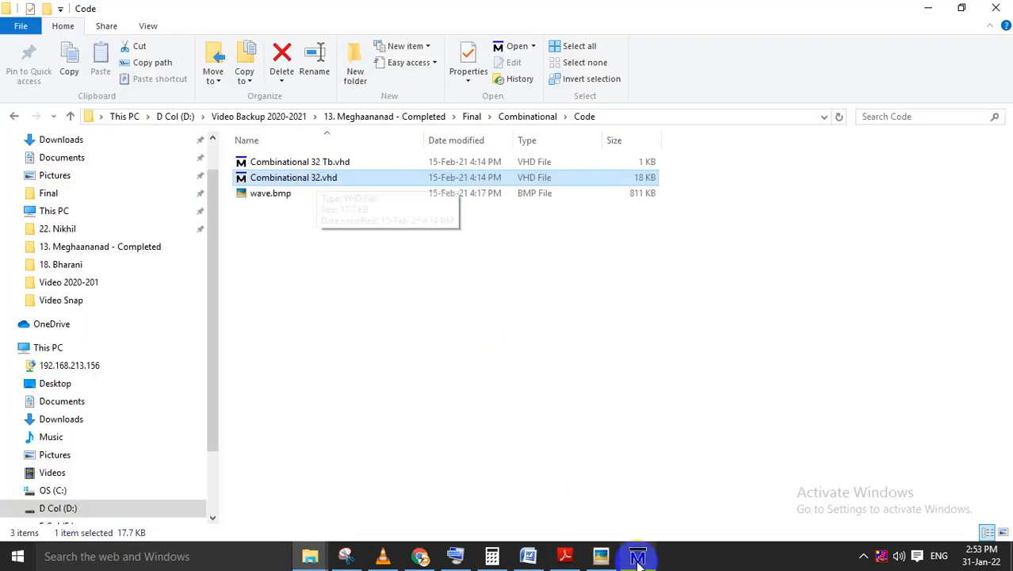
click(435, 285)
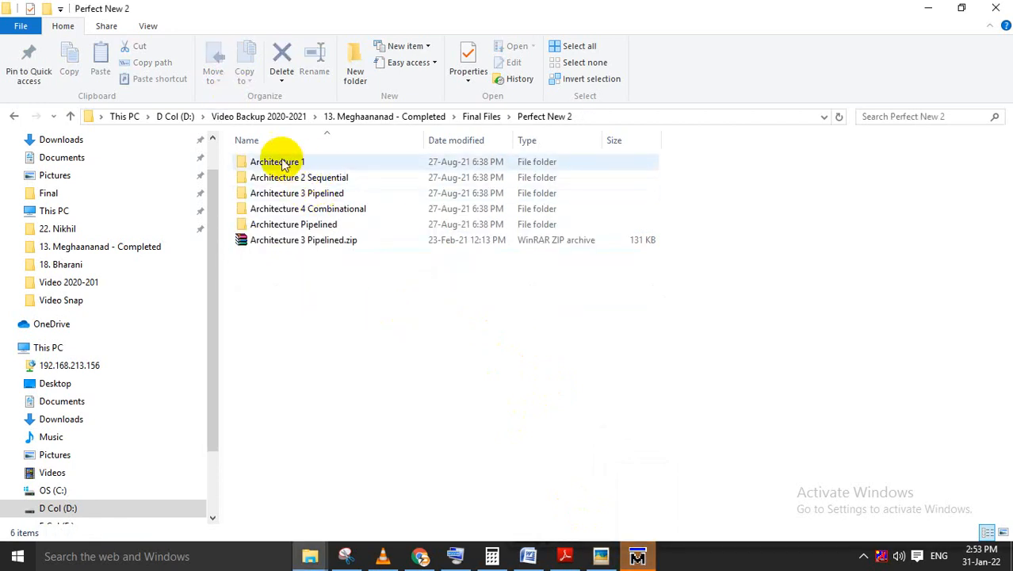
- Review the Architecture 1, 2 Sequential and 4 Combinational folders and change the view layout
click(299, 176)
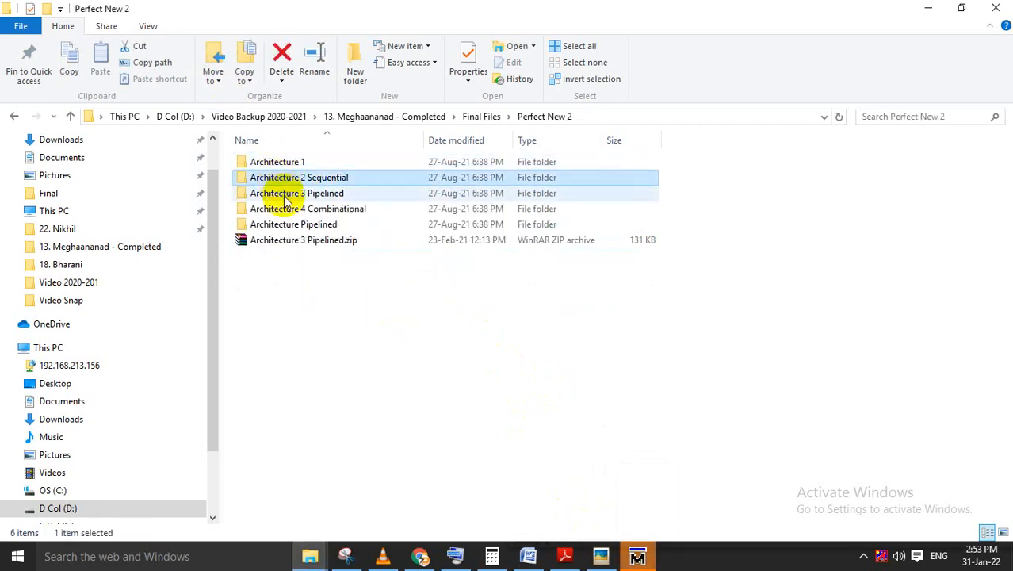
click(278, 162)
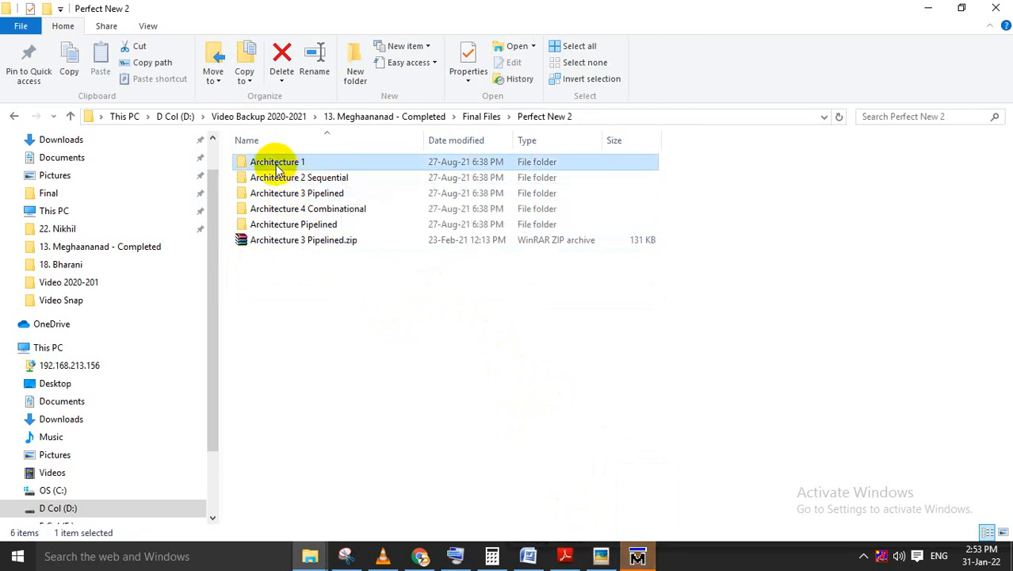
click(299, 176)
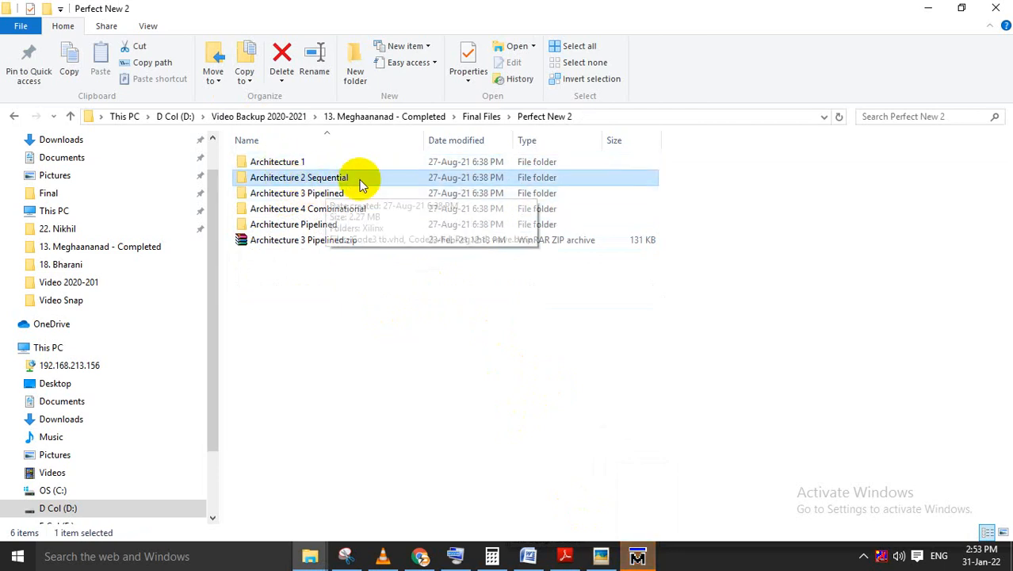
click(317, 209)
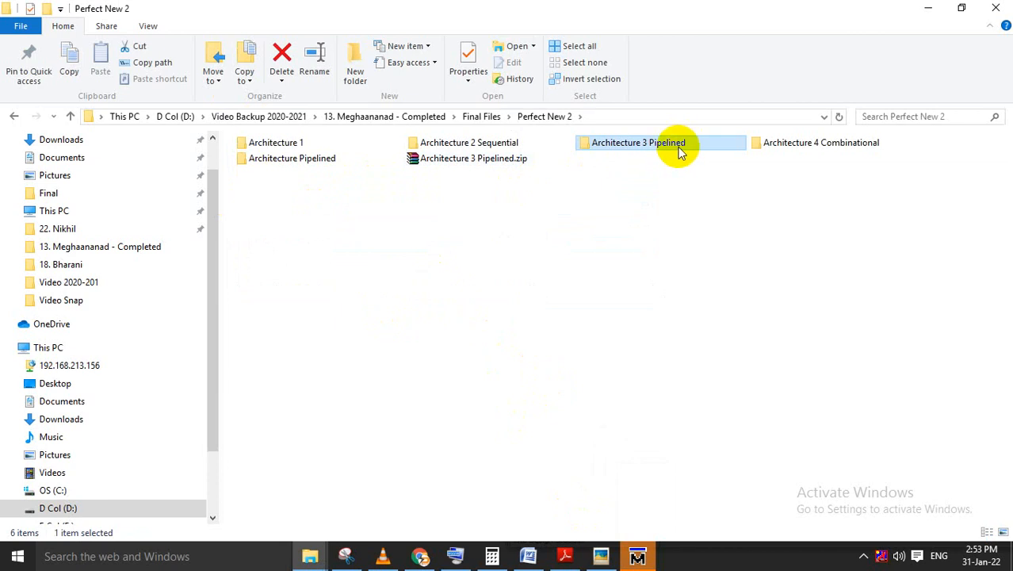
click(821, 142)
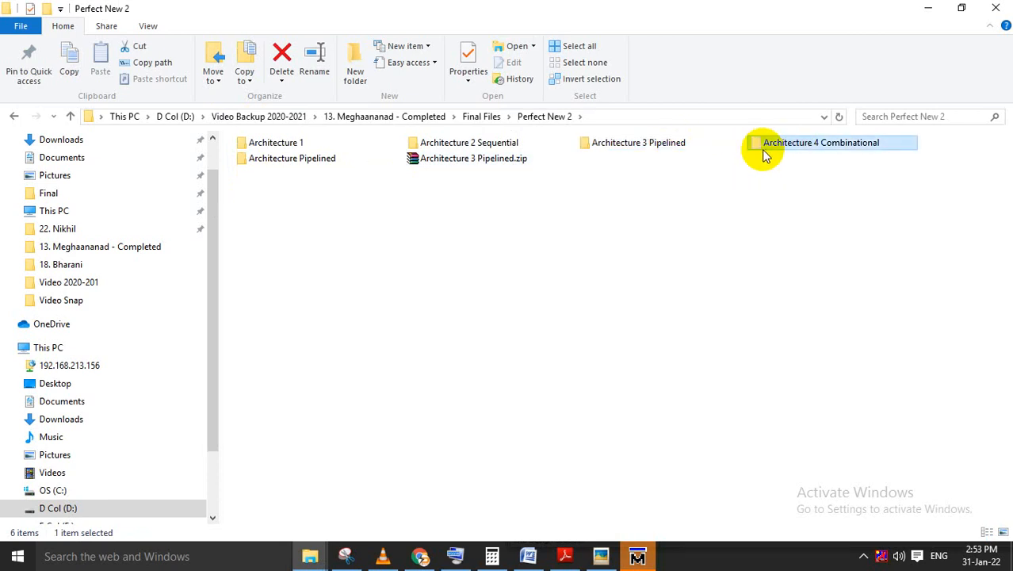
mouse_move(711, 131)
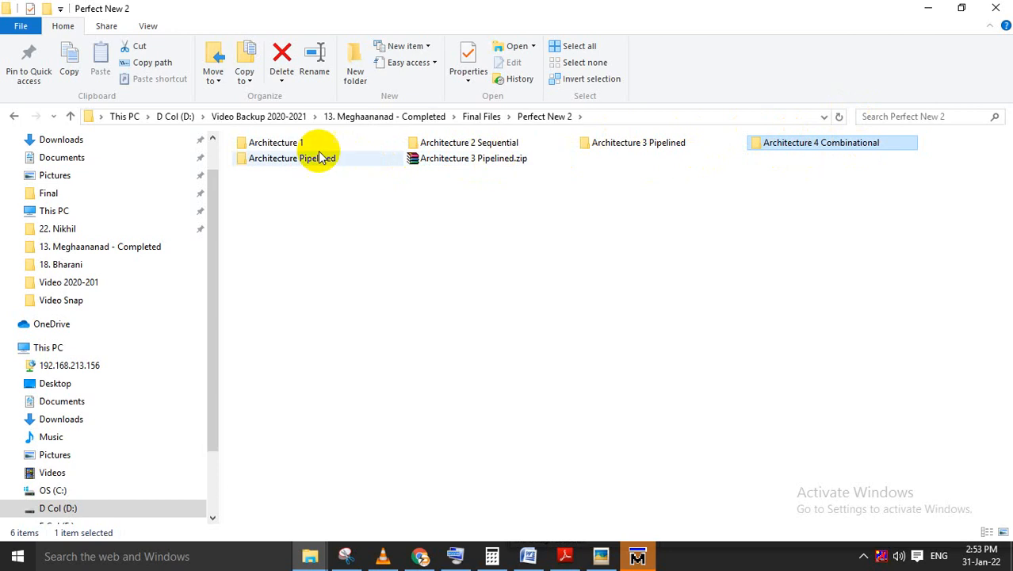
click(276, 142)
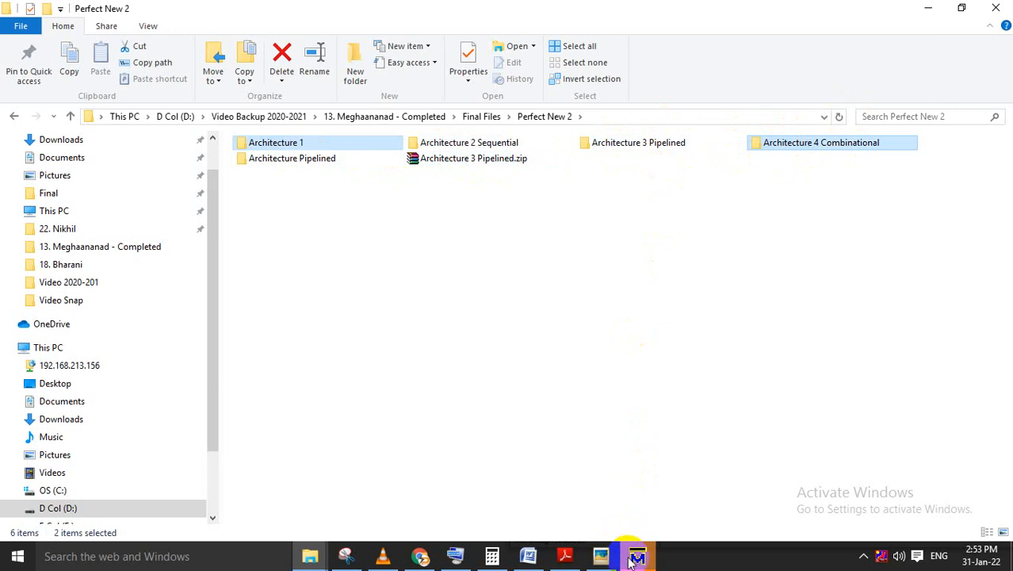
- Switch to ModelSim and scroll through the Combinational 32.vhd square-root source
click(637, 555)
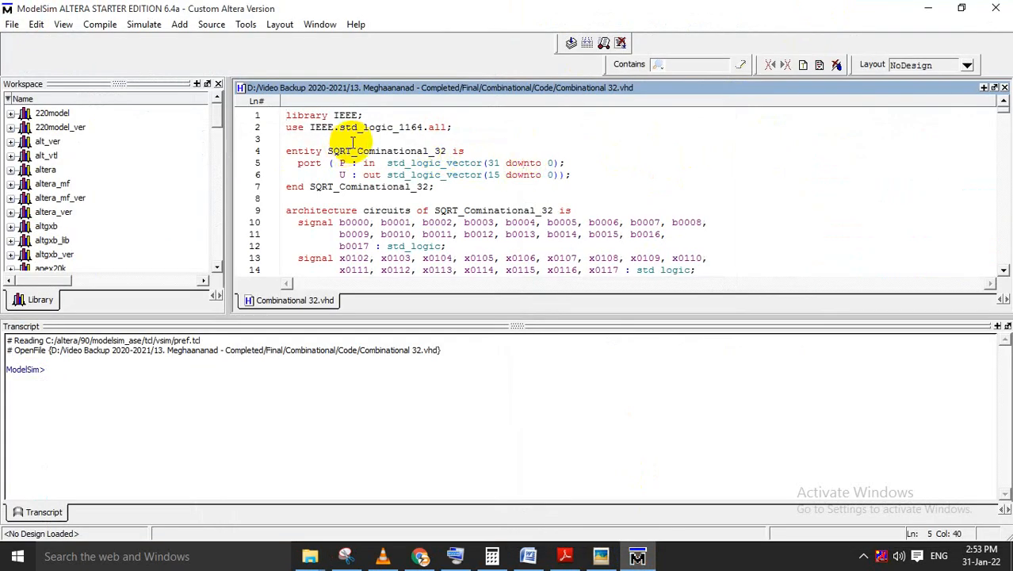
scroll(down, 3)
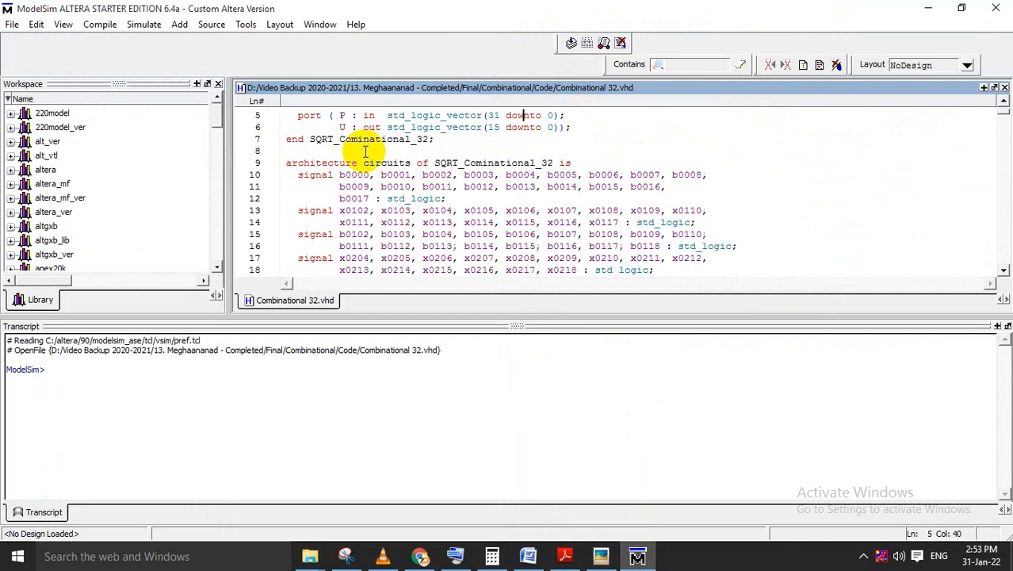
scroll(down, 3)
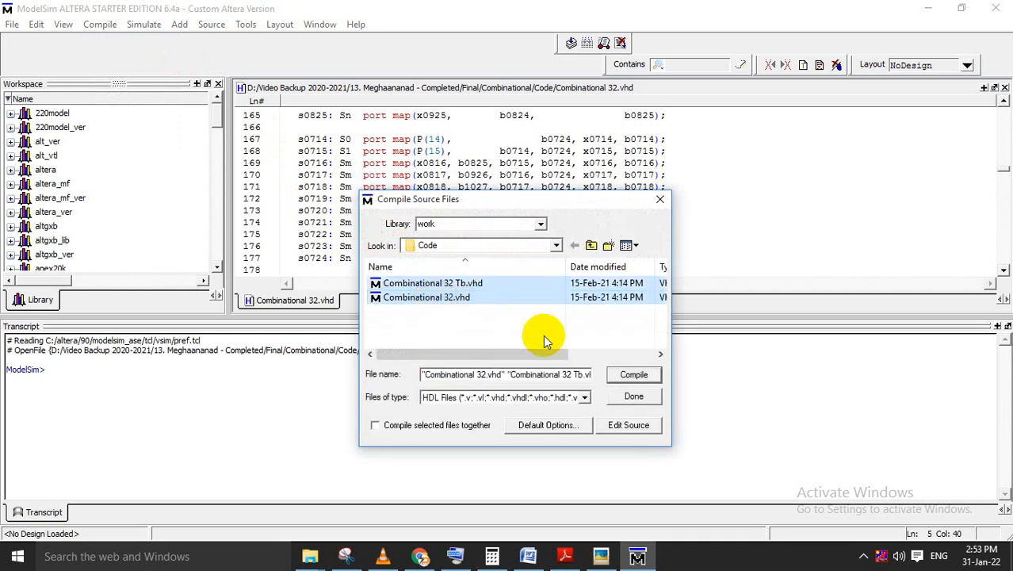
- Compile the design and testbench .vhd files, creating the work library, and close Compile Source Files
click(633, 374)
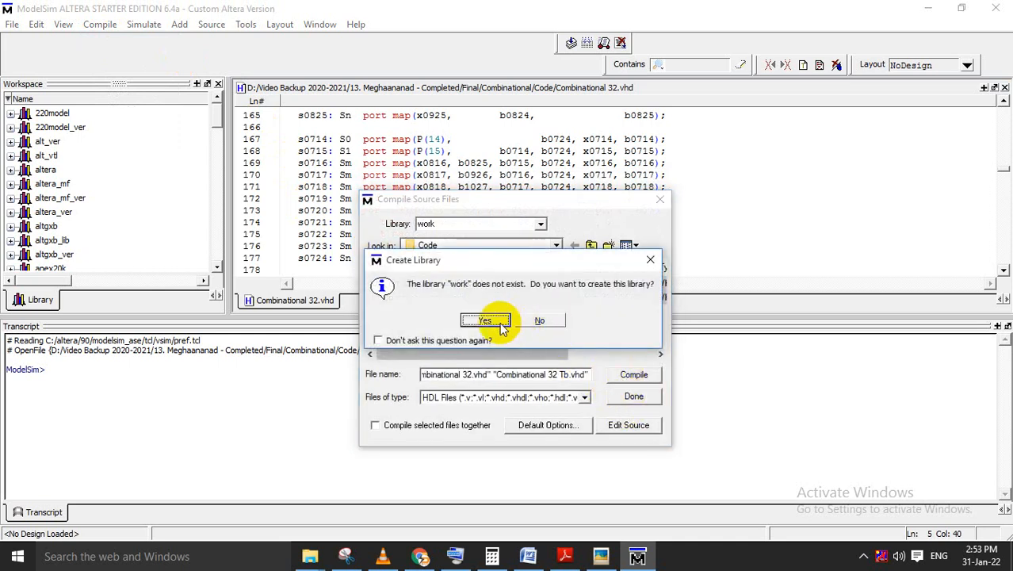
click(485, 320)
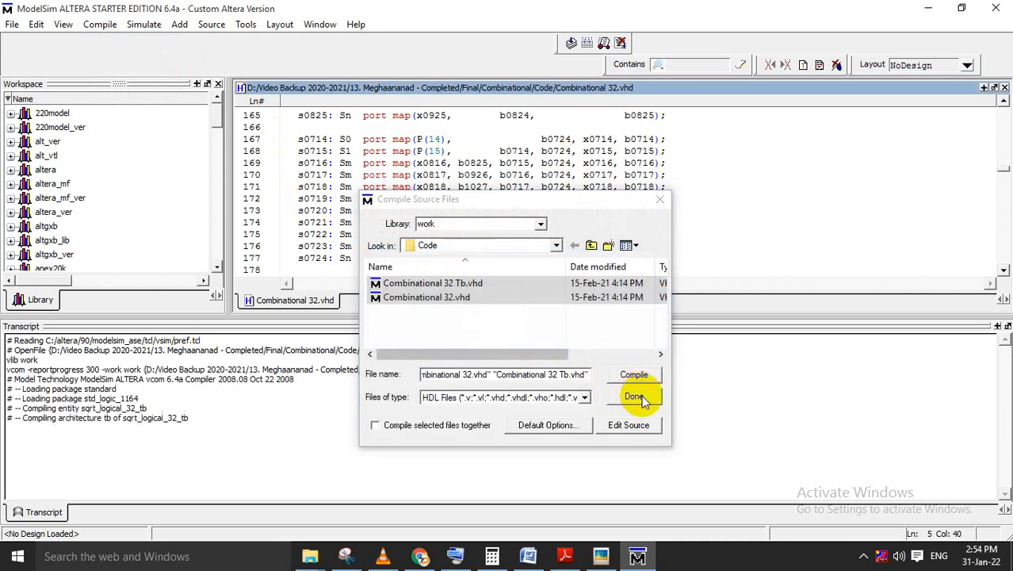
click(634, 396)
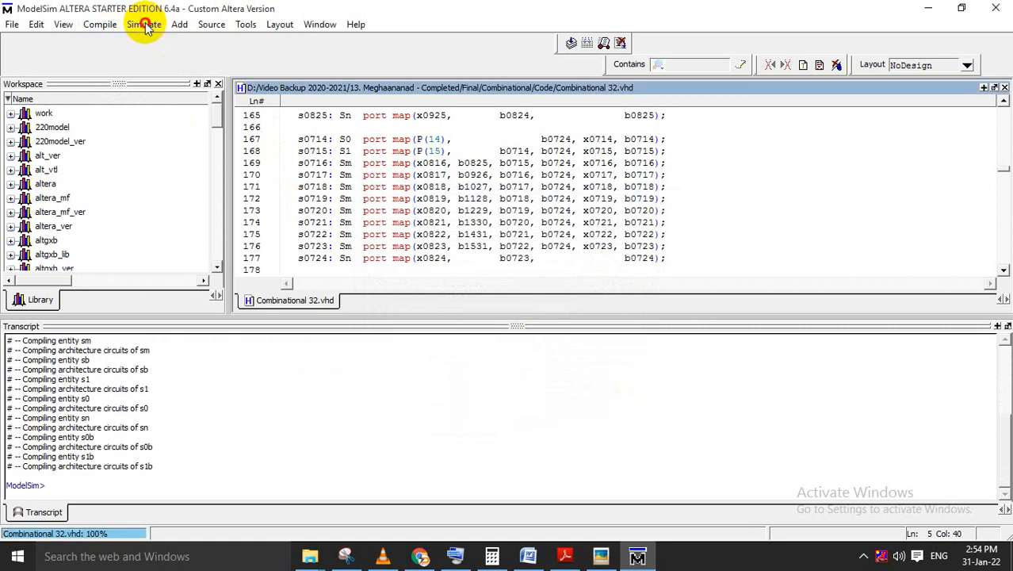
- Start a simulation of work.sqrt_logical_32_tb from the Start Simulation dialog
click(143, 23)
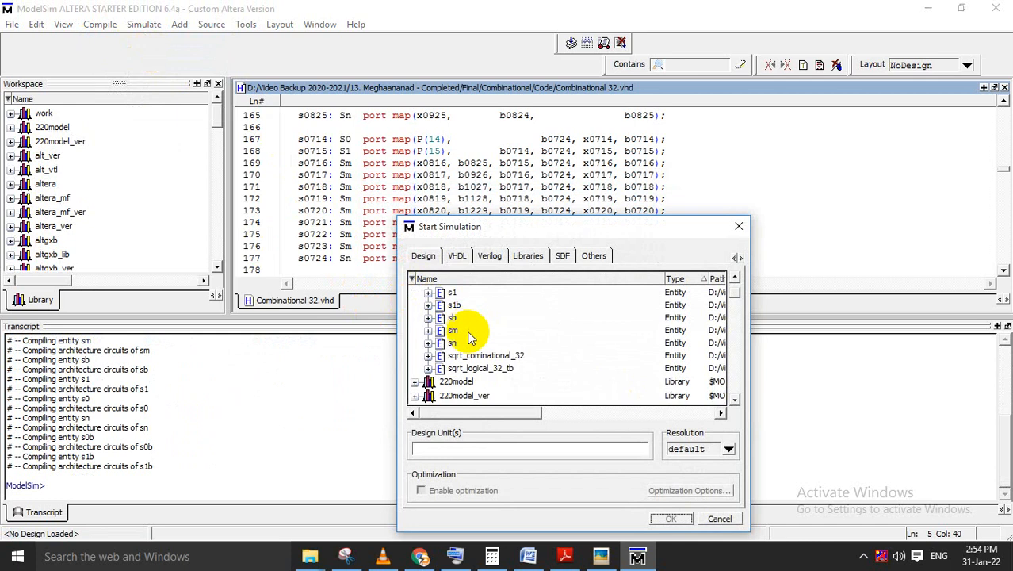
click(485, 355)
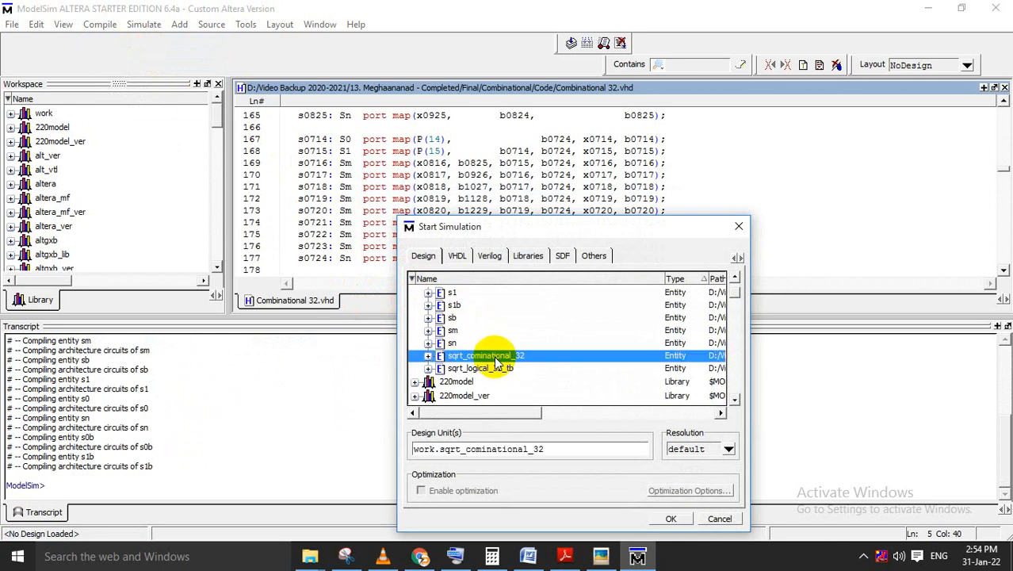
click(480, 368)
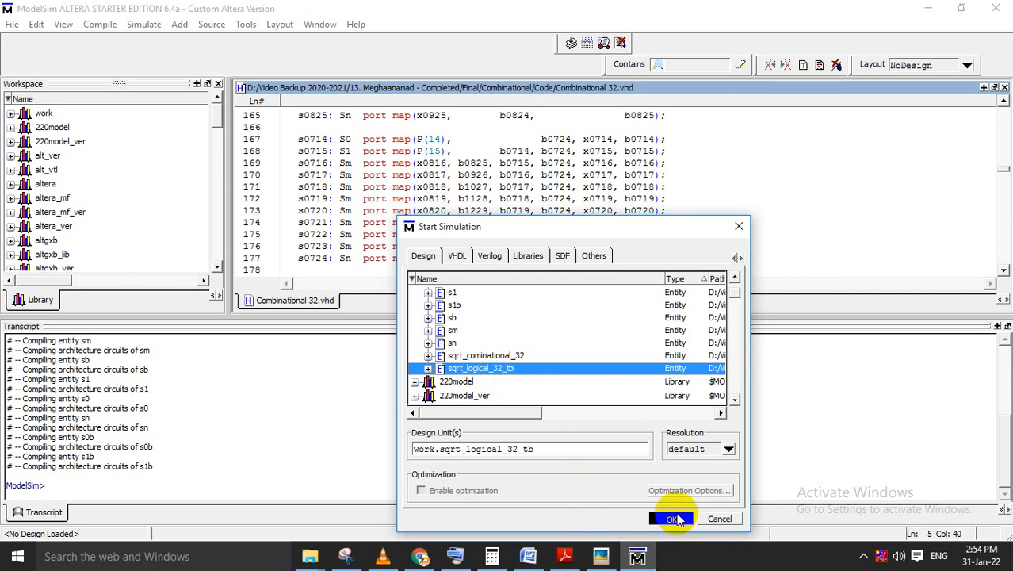
click(670, 518)
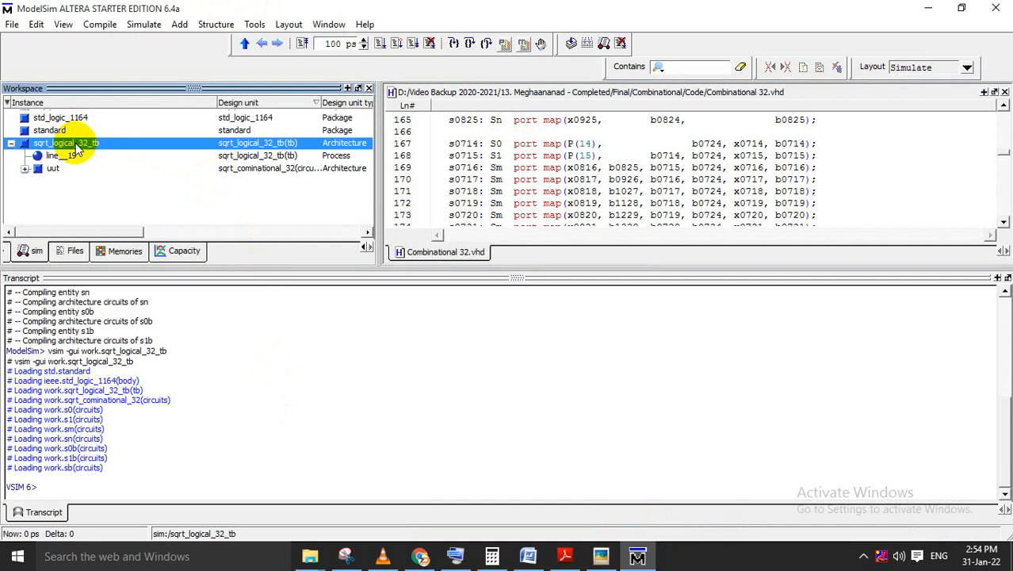
- Add all items in the sqrt_logical_32_tb region to the wave window
right_click(75, 143)
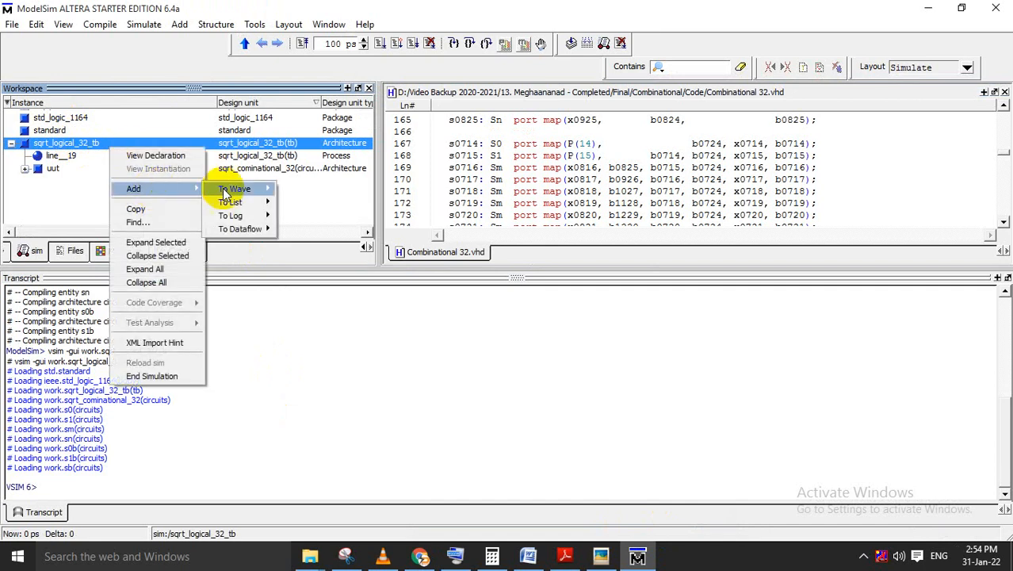
click(234, 188)
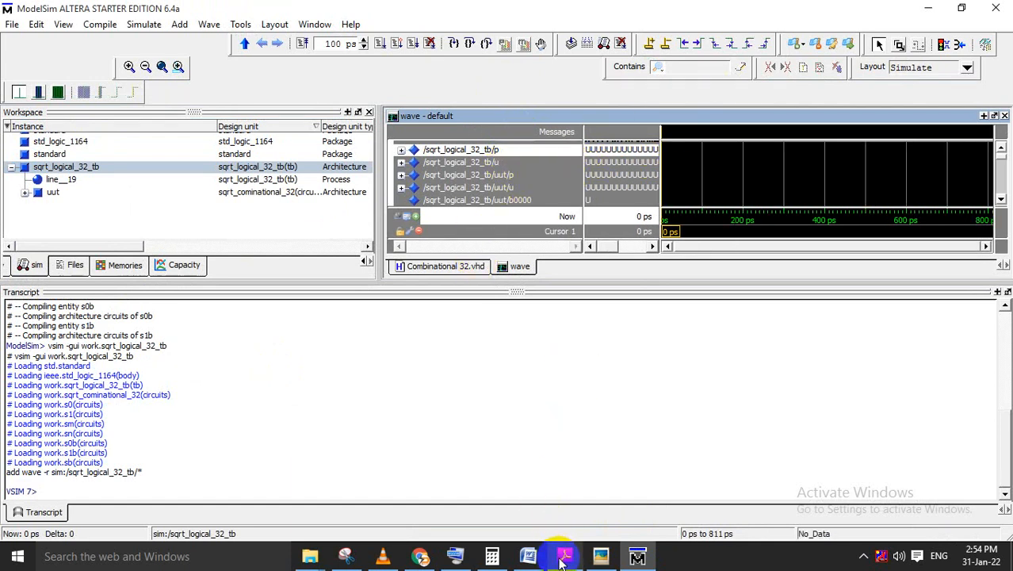
- Compute √15 ≈ 3.873 in Calculator, then close it
click(492, 554)
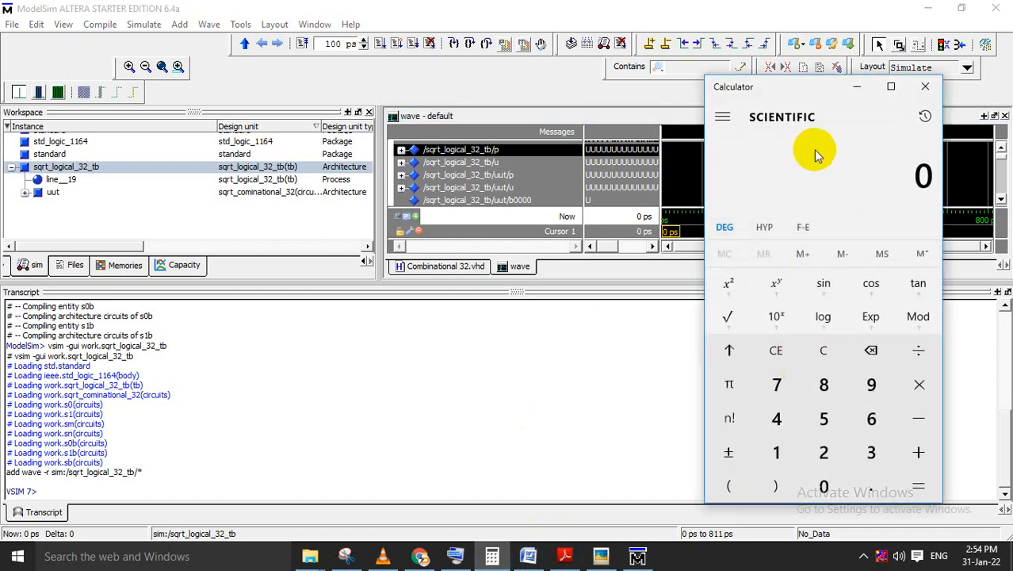
click(727, 317)
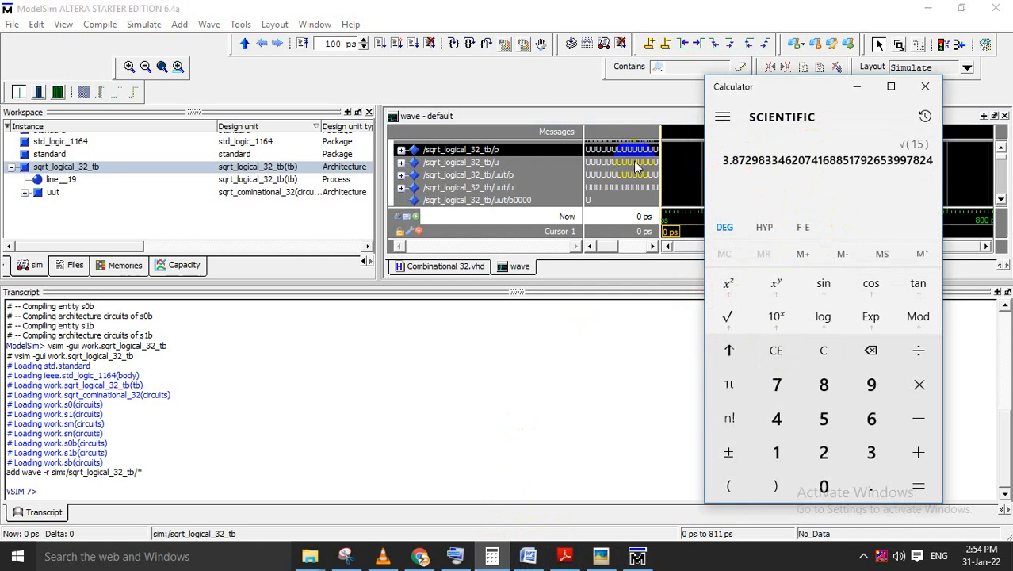
click(924, 86)
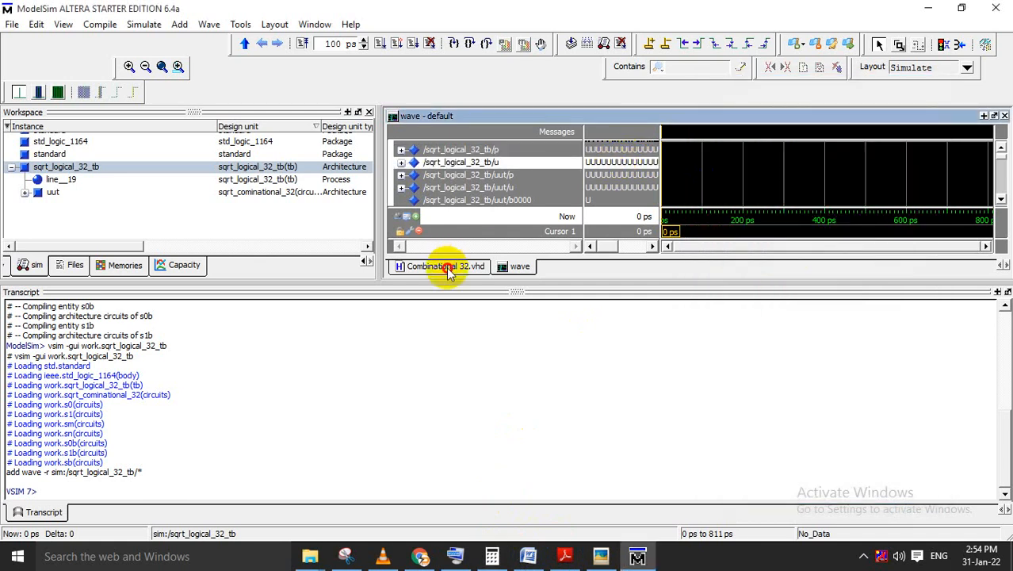
click(439, 266)
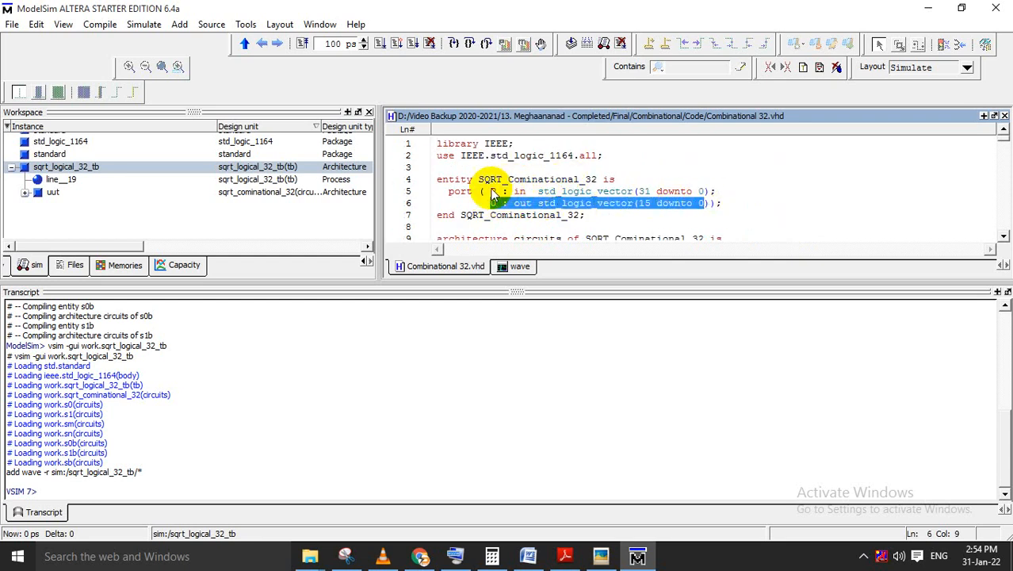
click(513, 266)
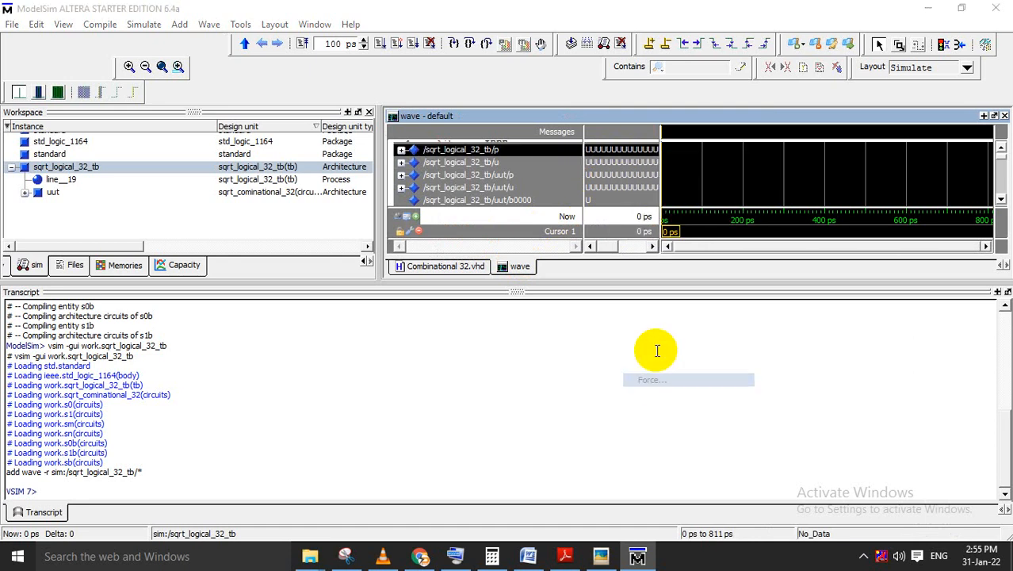
- Enter a 32'd decimal force value beginning with 5 for testbench input p
click(652, 378)
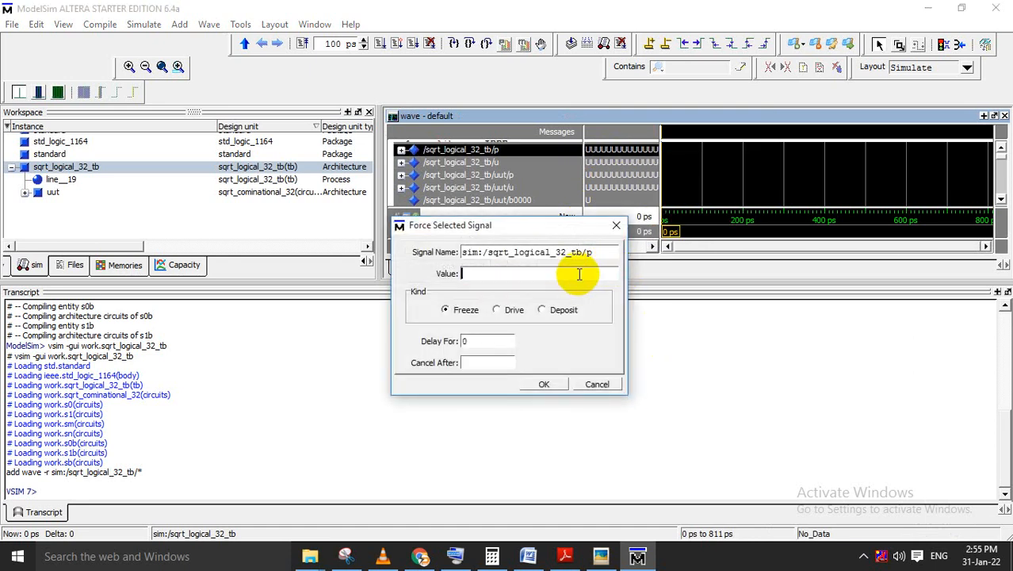
text(')
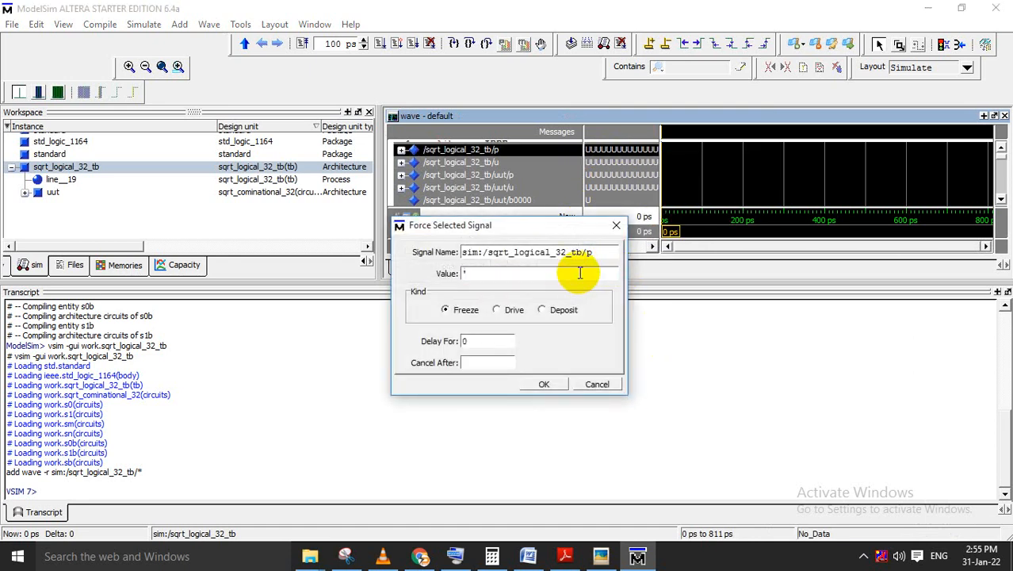
text(32)
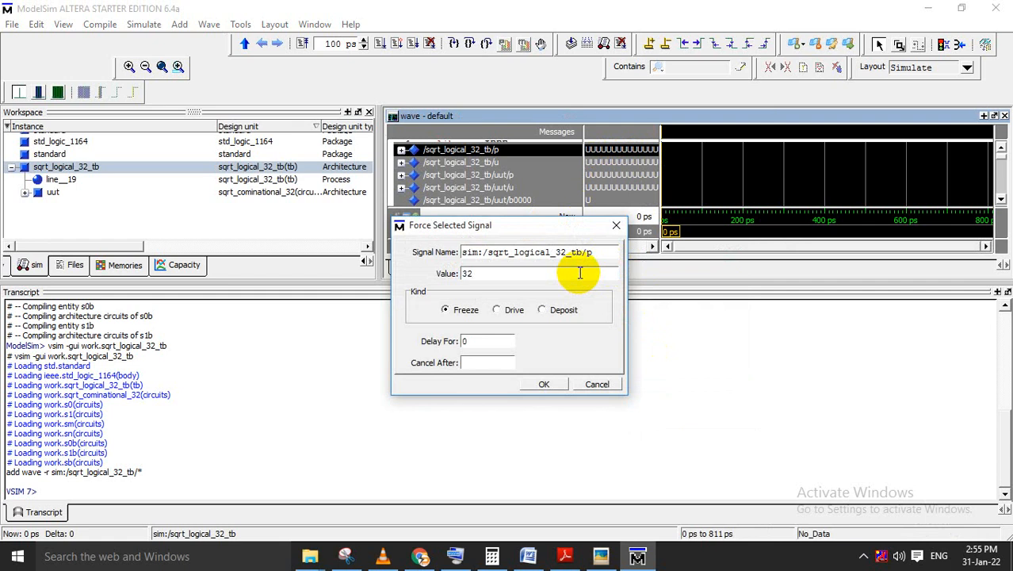
text('d)
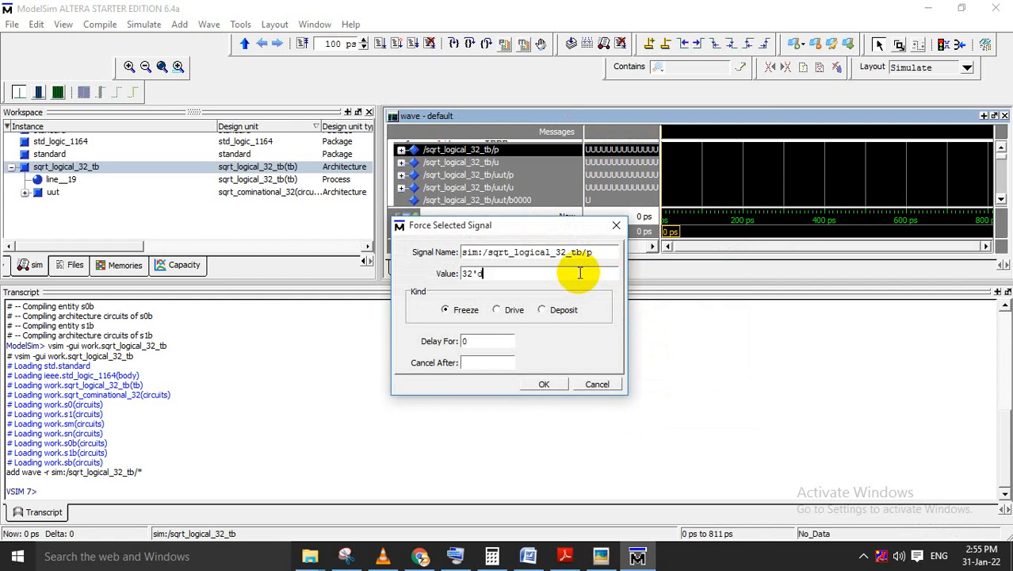
text(5)
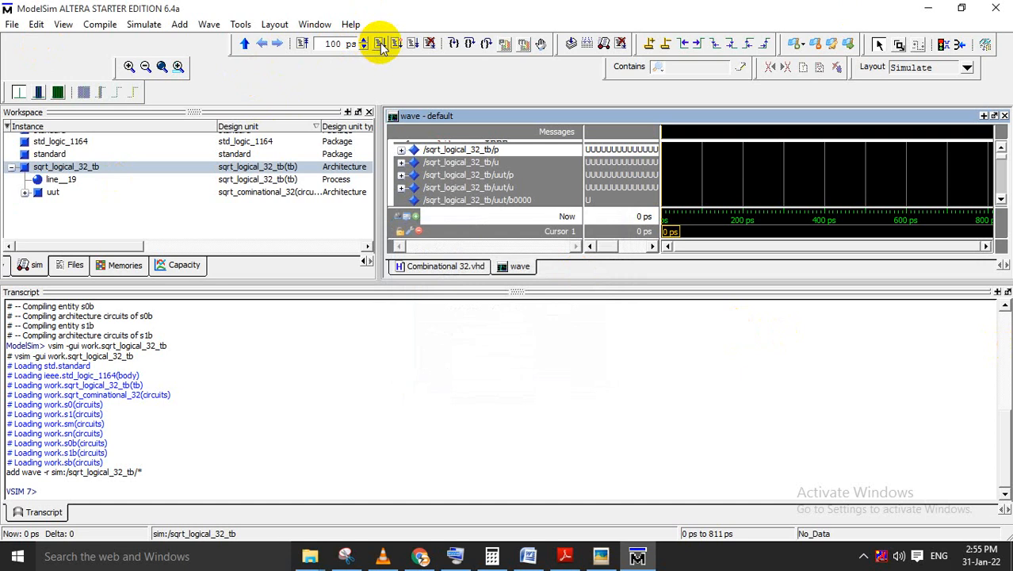
- Run the simulation twice and show p = 234884480, u = 15325 in decimal radix
click(380, 44)
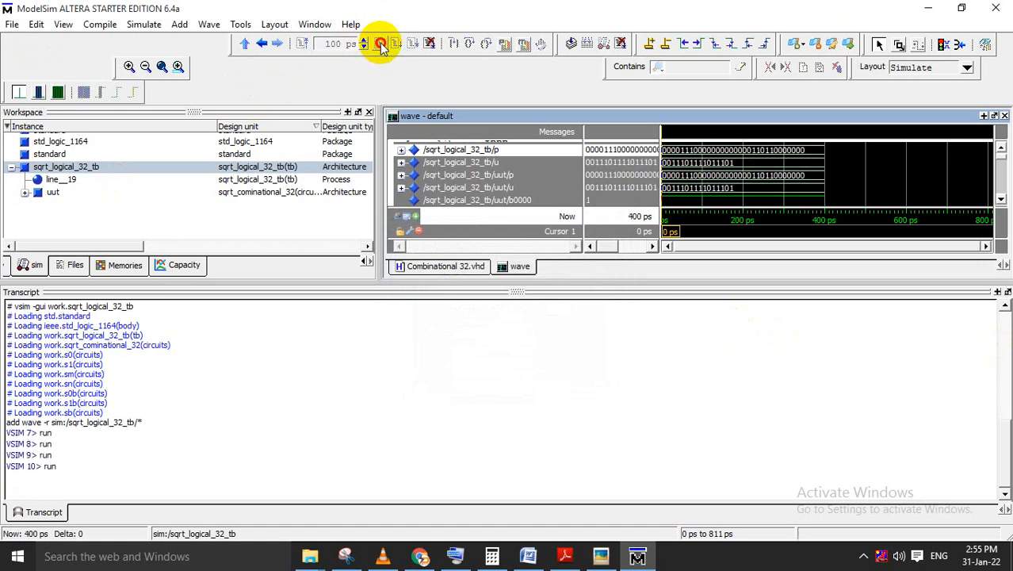
click(380, 44)
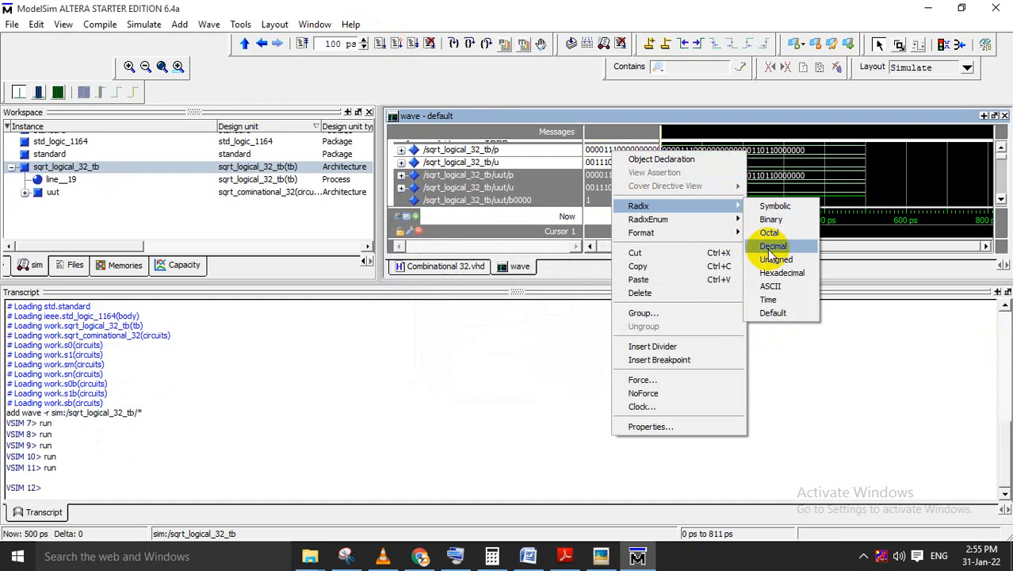
click(772, 246)
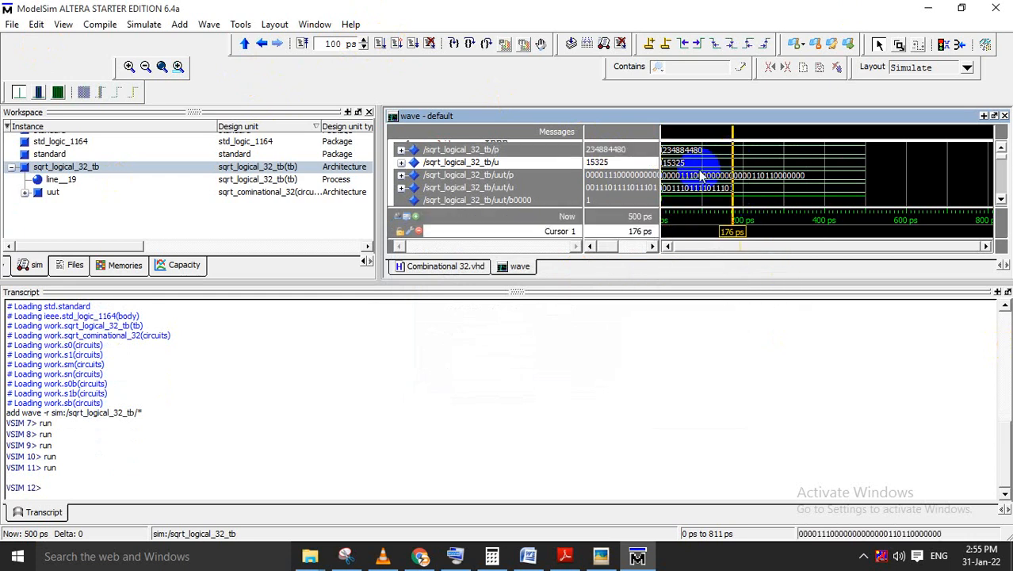
click(445, 266)
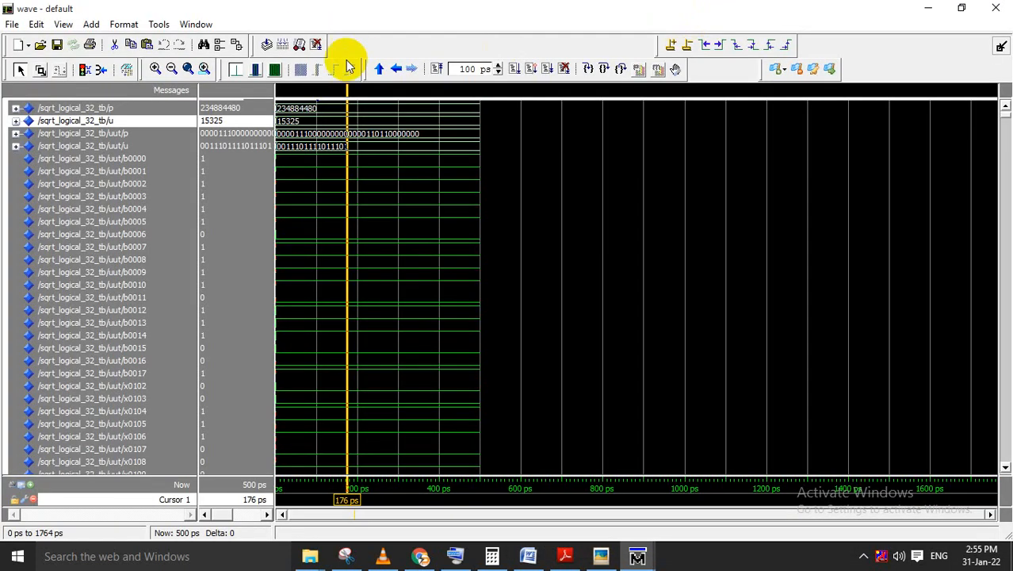
- Run all test cases to 40800 ps and zoom out to see p = 345, u = 18
click(514, 69)
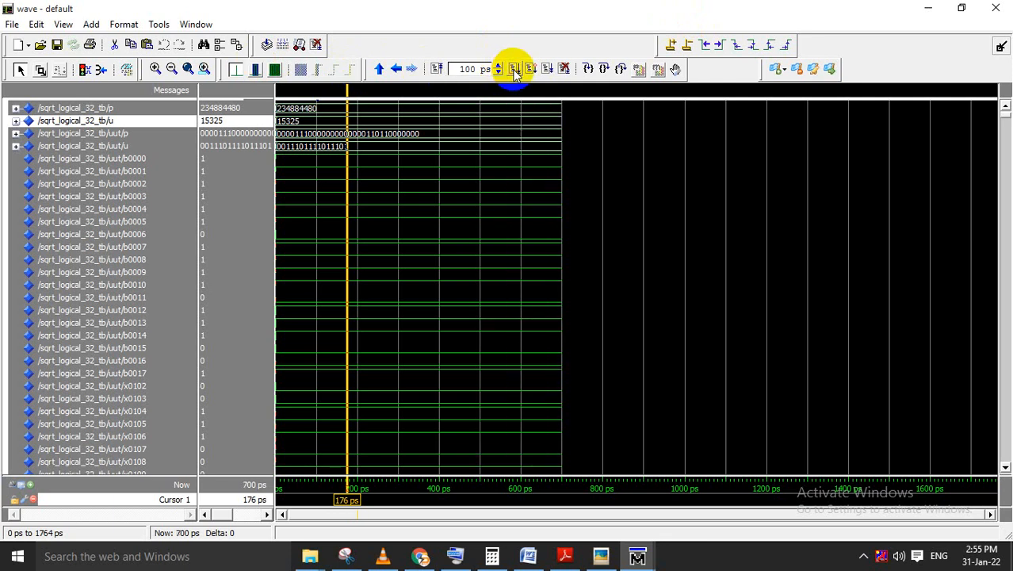
click(513, 69)
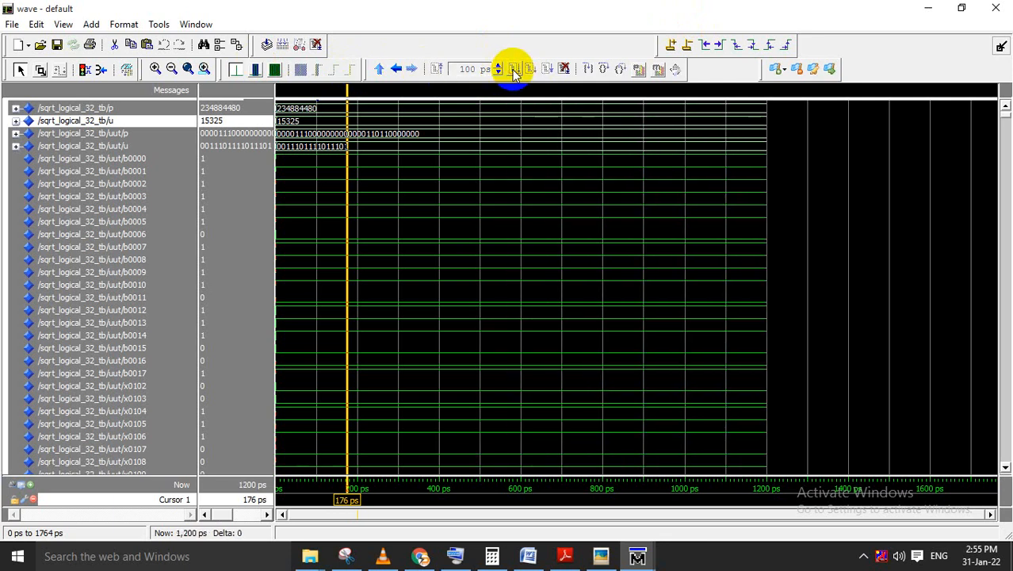
click(171, 69)
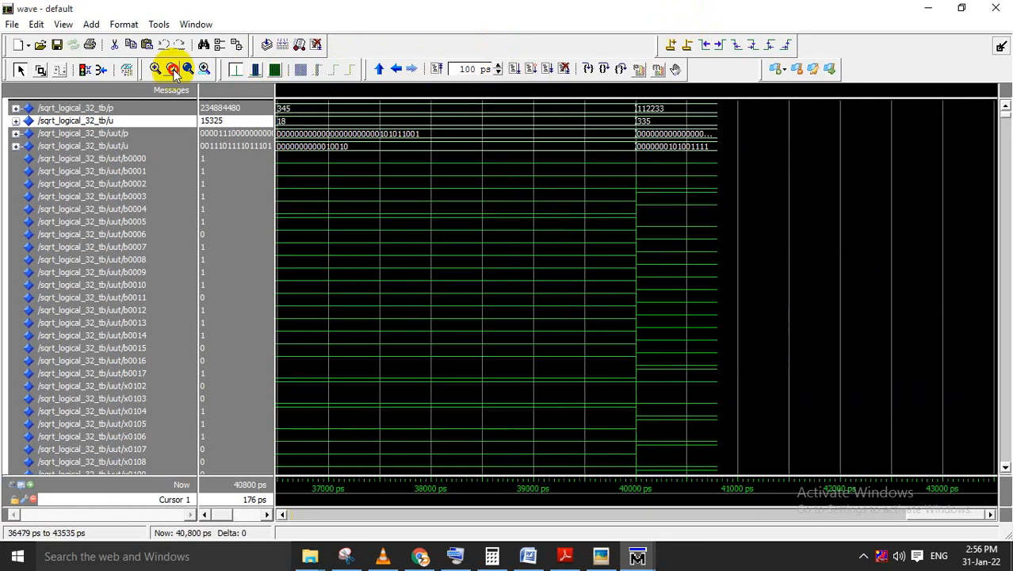
click(172, 70)
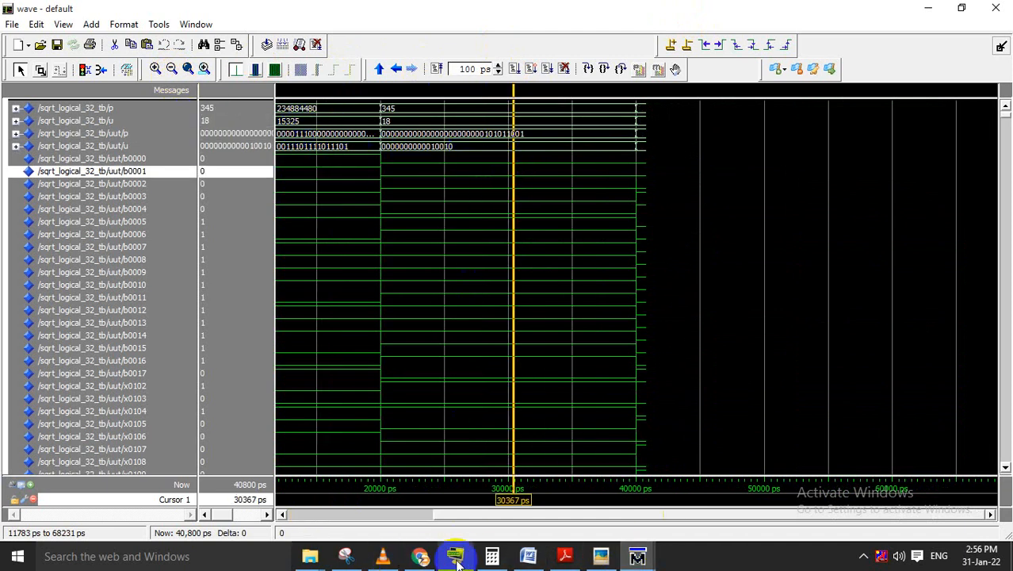
click(490, 555)
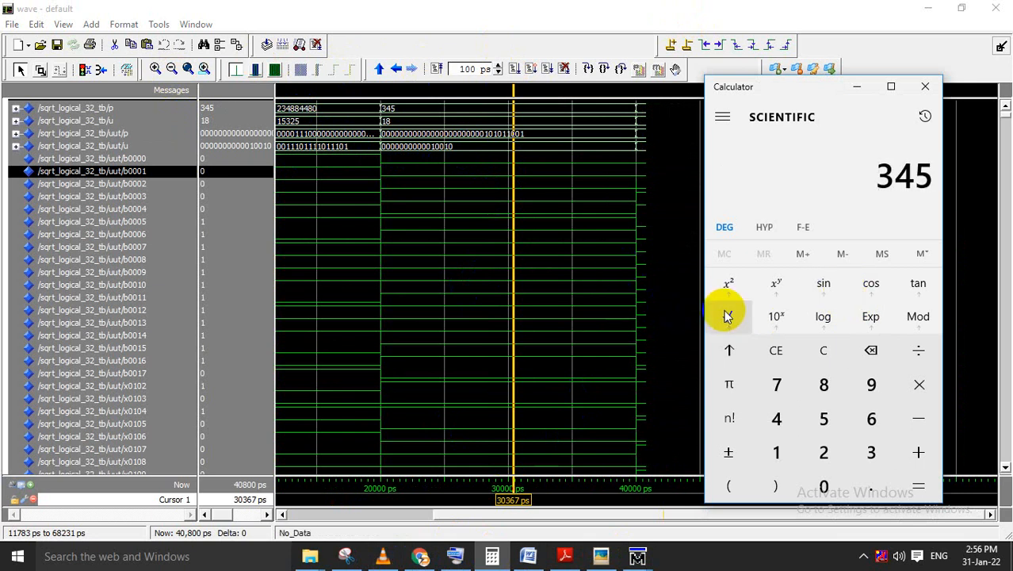
- Take square roots of 345 (≈18.57), 234,884,480 and 112,233 in Calculator
click(728, 315)
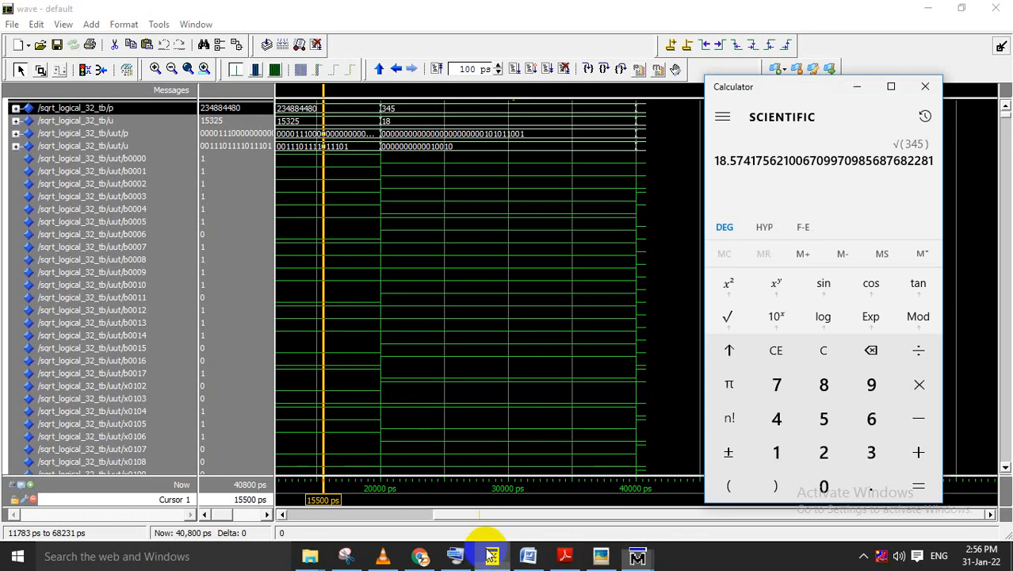
click(823, 350)
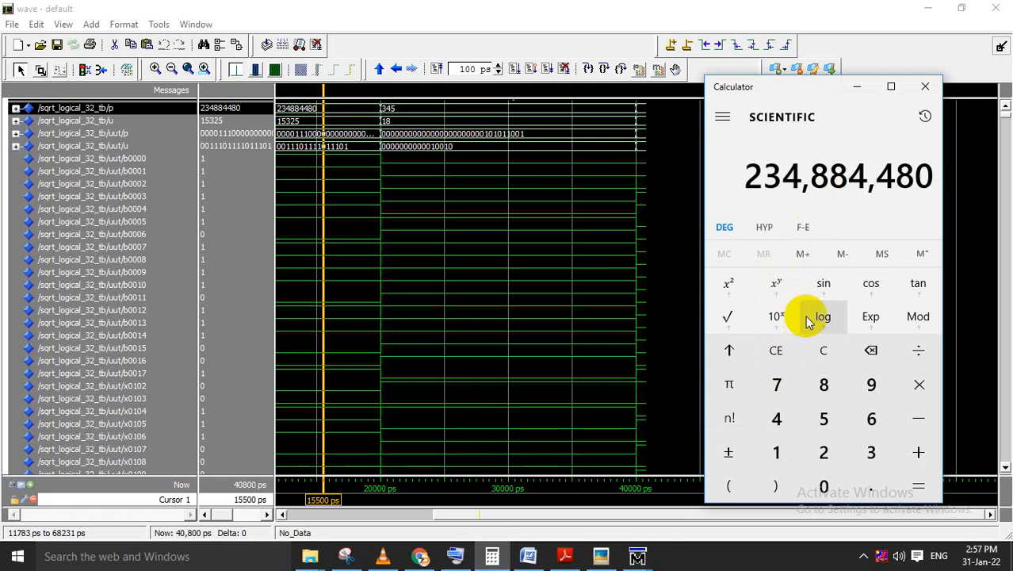
click(728, 316)
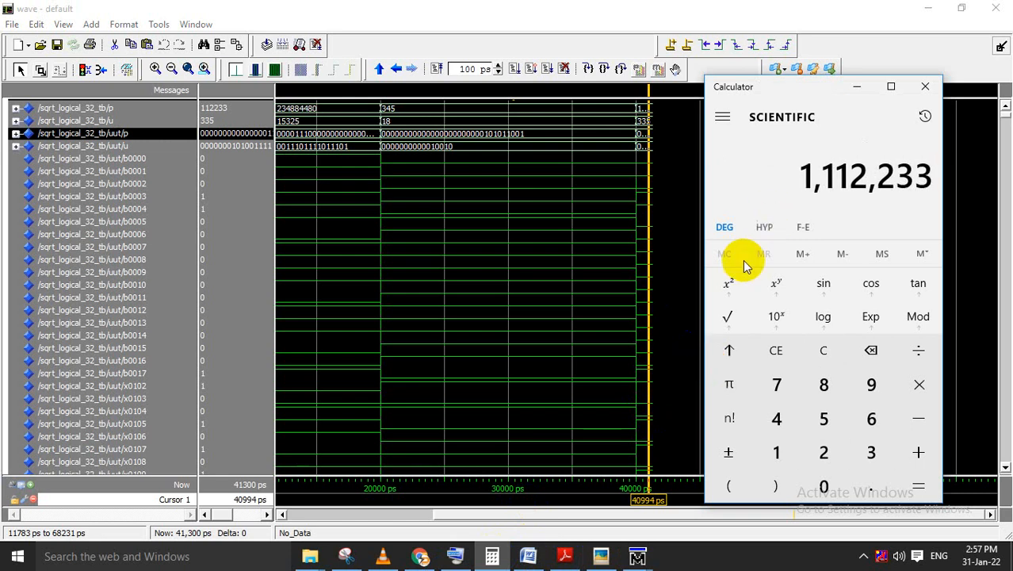
click(728, 315)
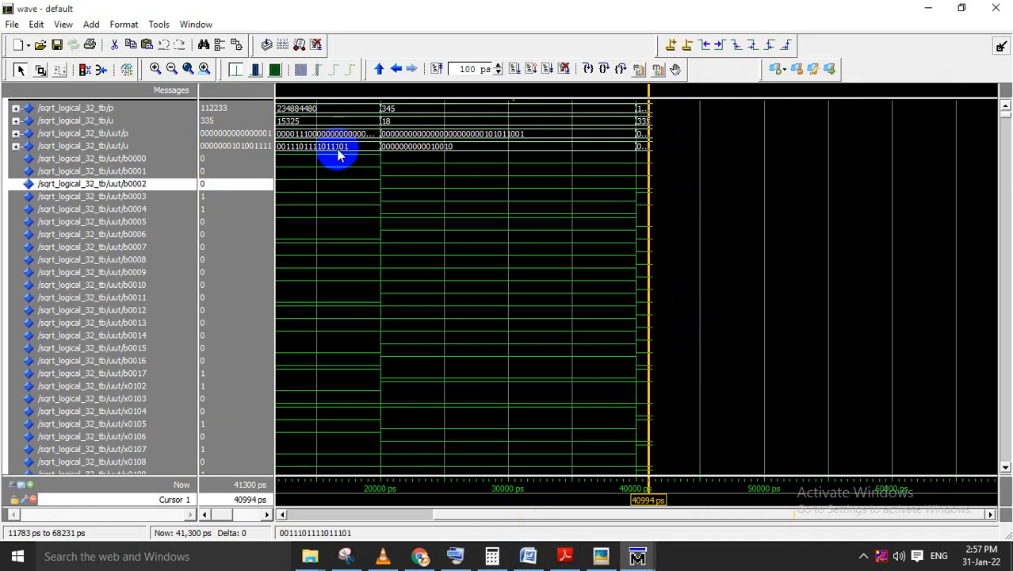
click(492, 555)
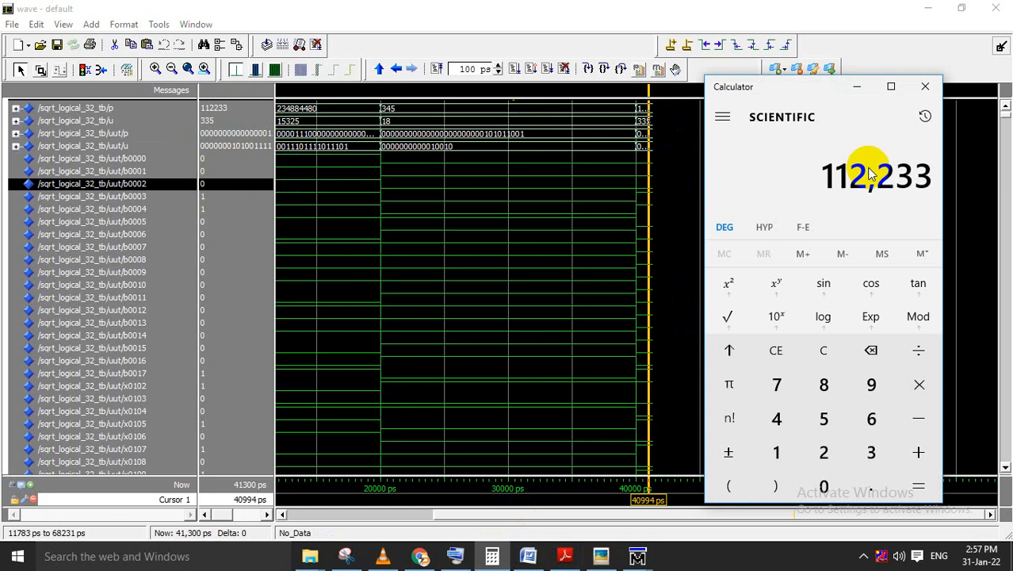
click(728, 317)
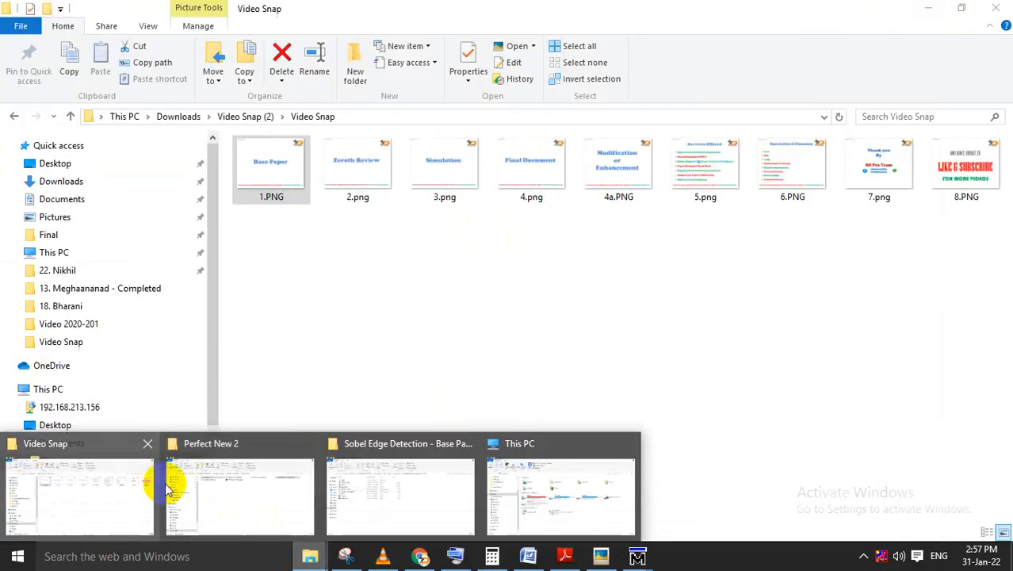
- In the Architecture 1 folder, view Xilinx's Area.PNG, then open FlowChart.png
click(239, 495)
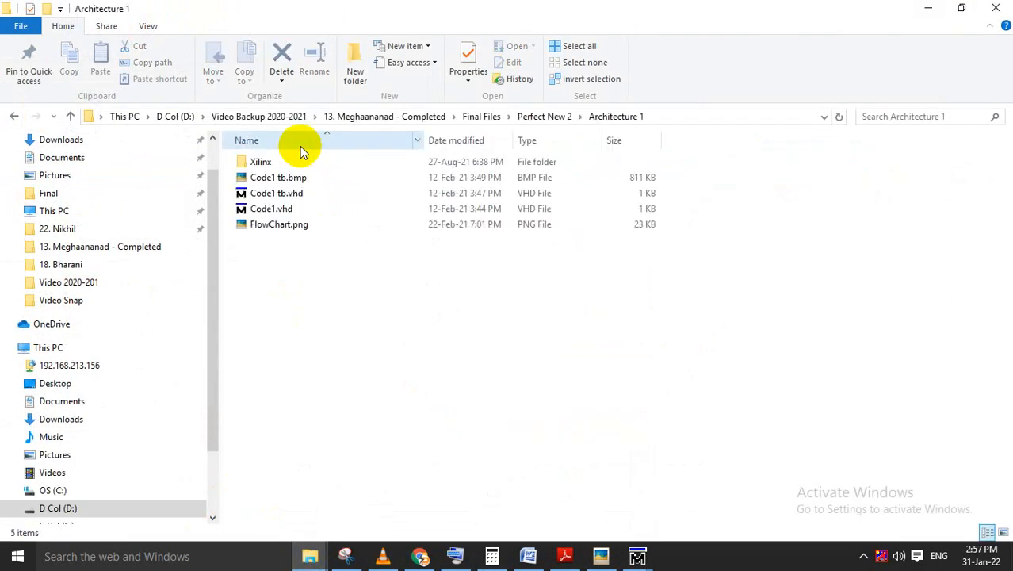
click(261, 162)
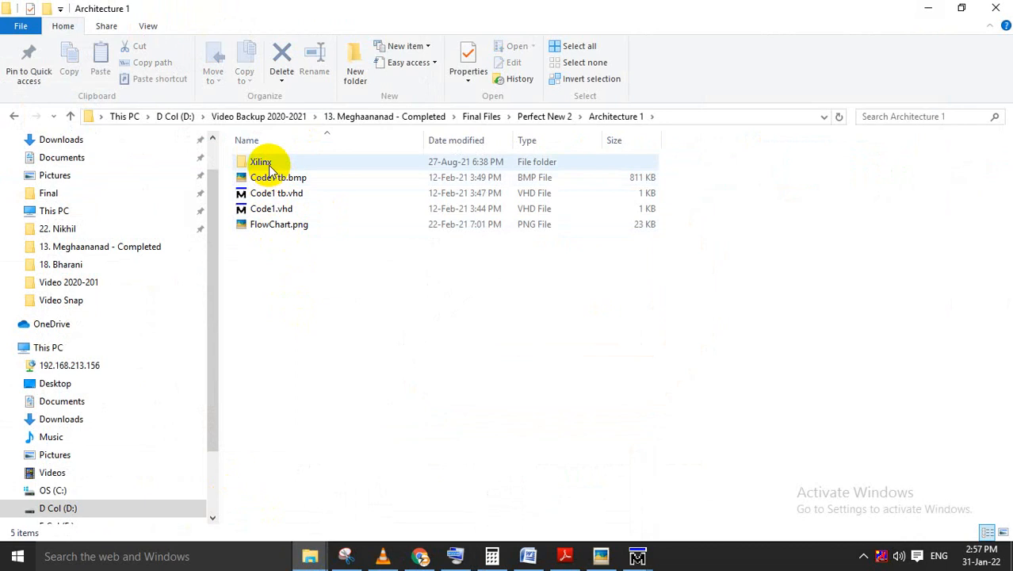
double_click(260, 162)
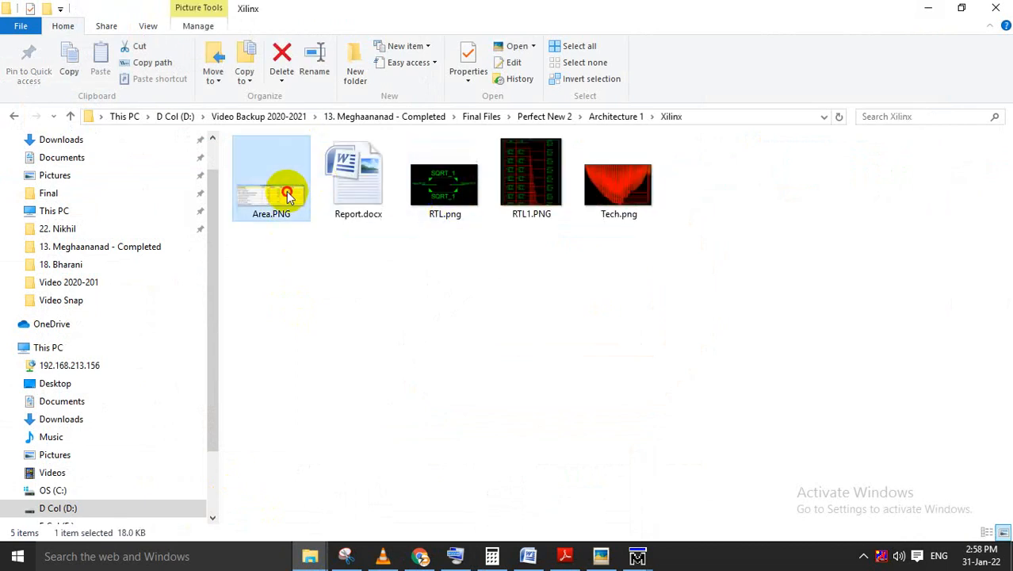
double_click(445, 172)
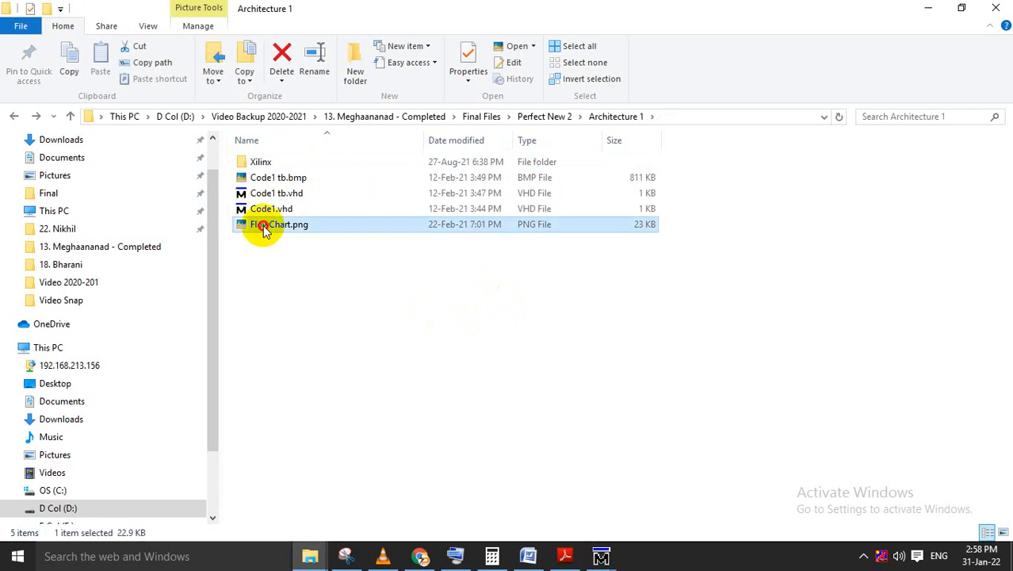
double_click(279, 224)
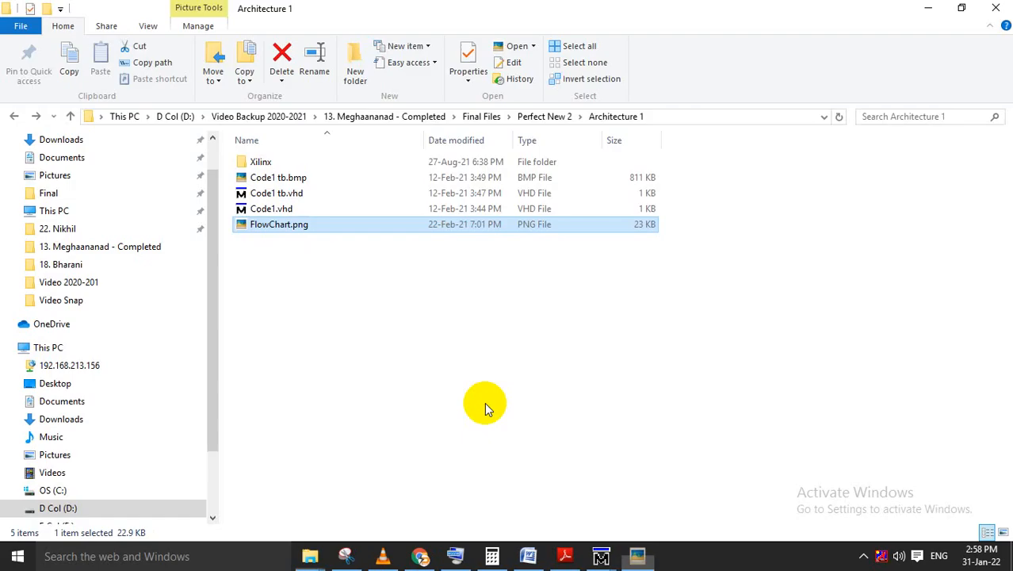
- Browse the Architecture 2, 3 and 4 folders and view Architecture 4's Xilinx Area.png
click(13, 115)
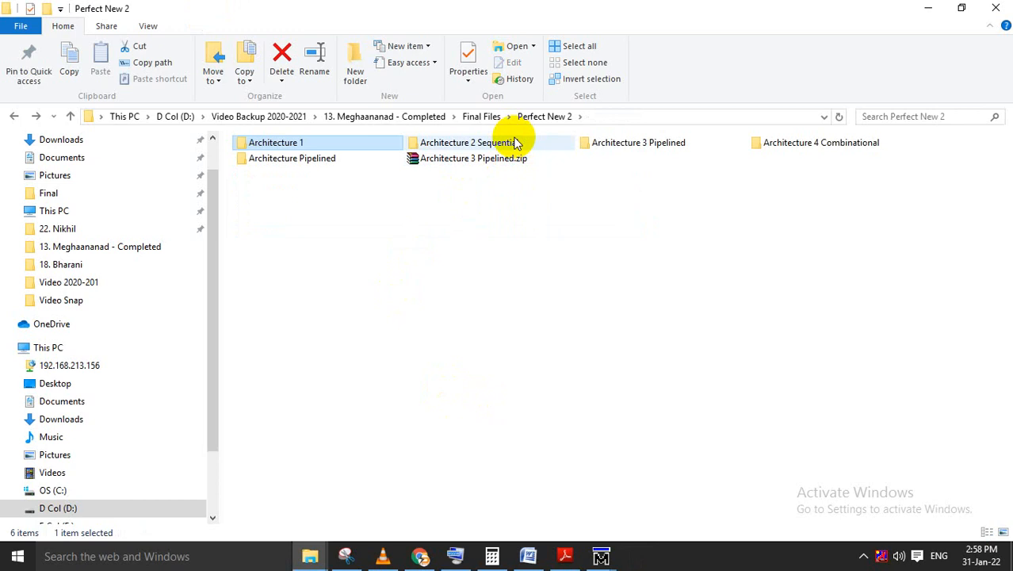
double_click(466, 142)
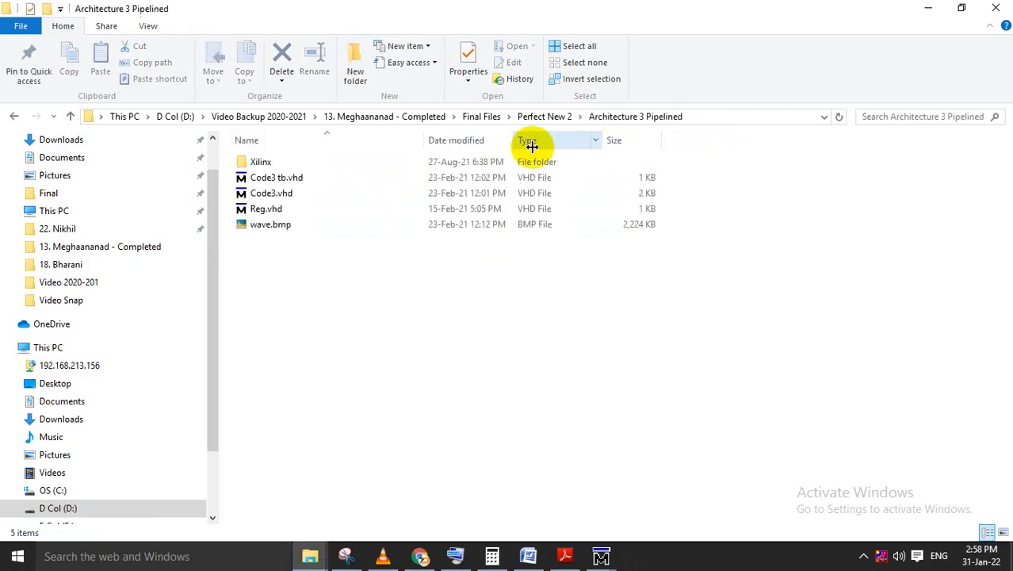
double_click(260, 162)
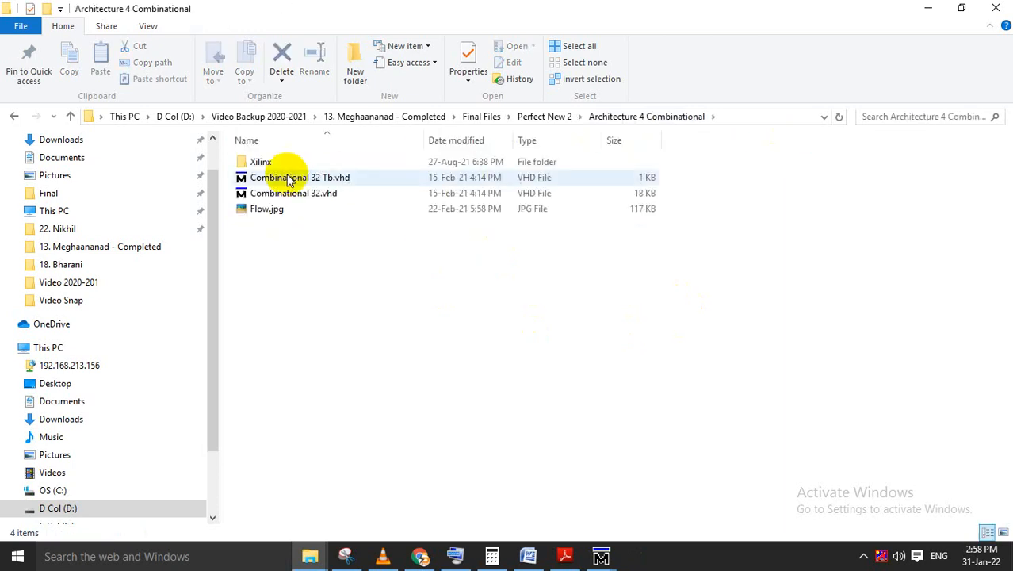
double_click(260, 161)
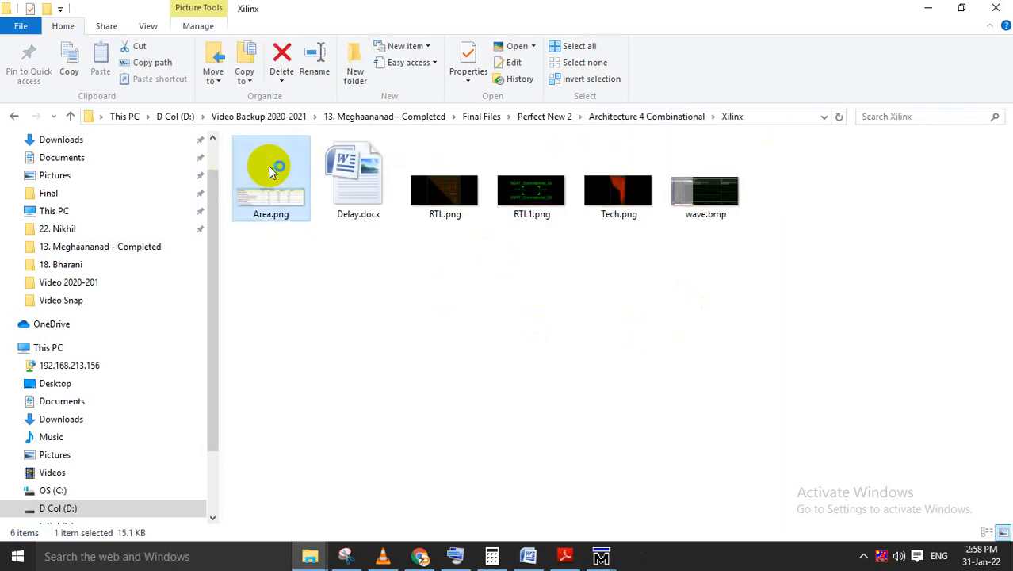
double_click(271, 172)
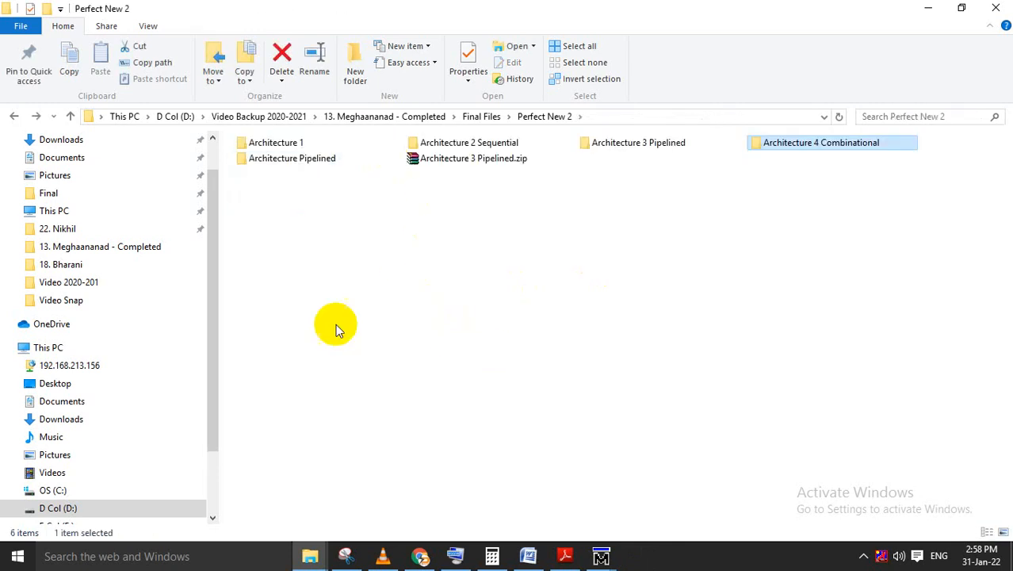
mouse_move(469, 434)
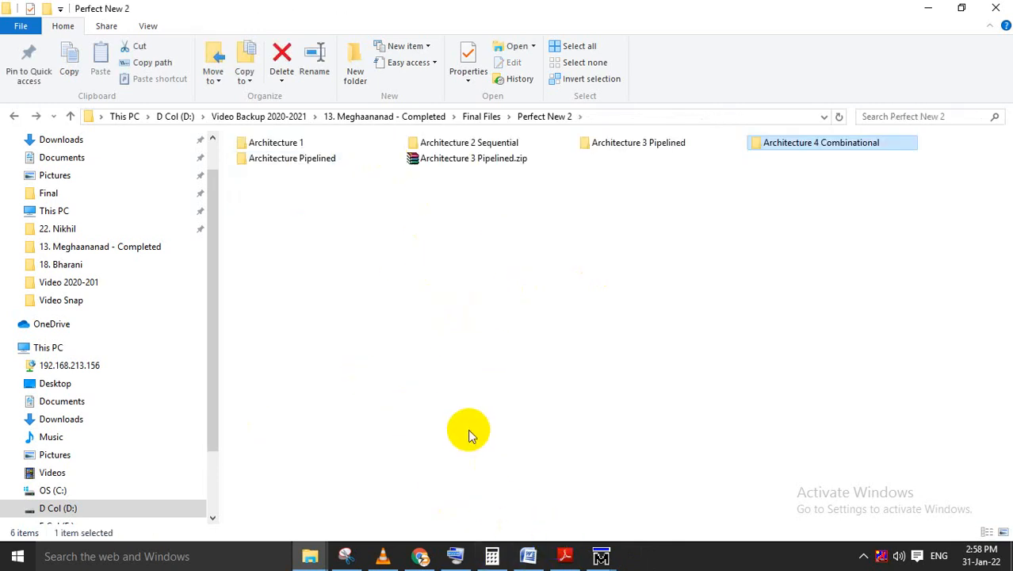